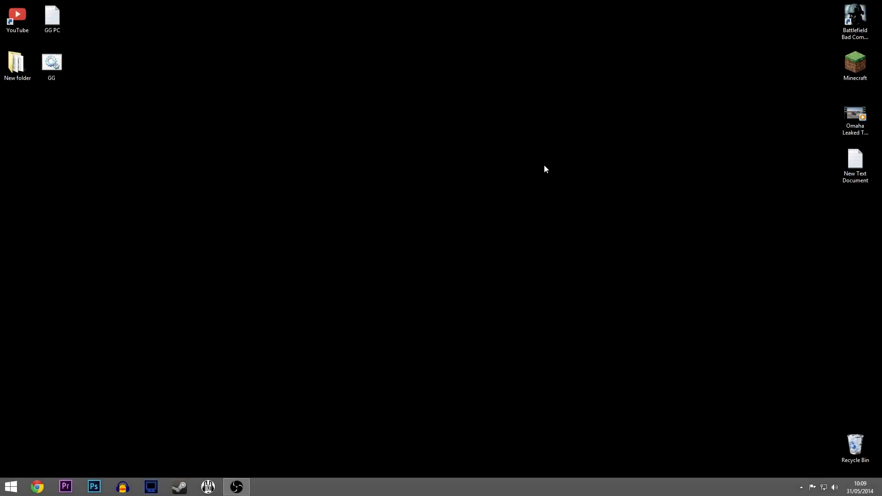
{"action": "mouse_move", "coordinate": [576, 163]}
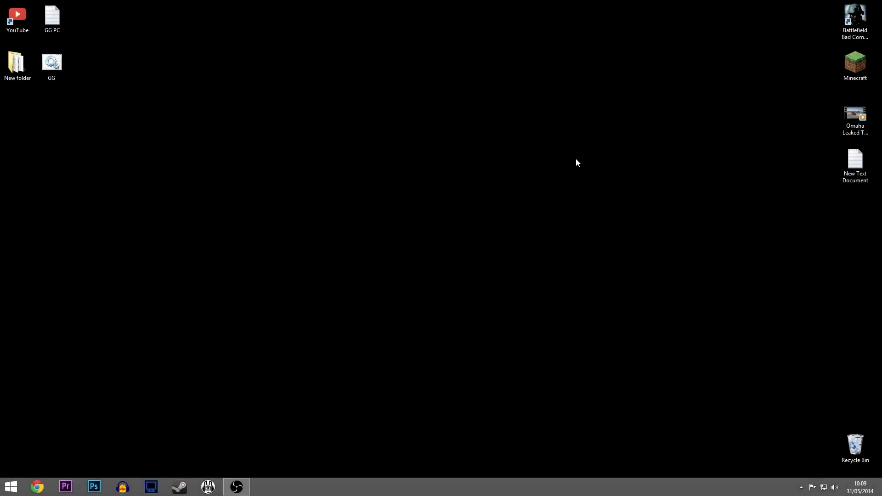
{"action": "mouse_move", "coordinate": [578, 140]}
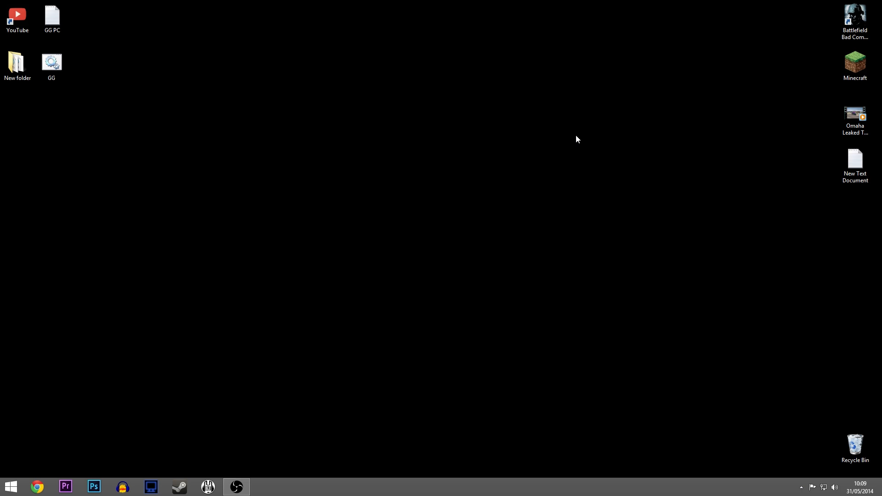
{"action": "mouse_move", "coordinate": [571, 140]}
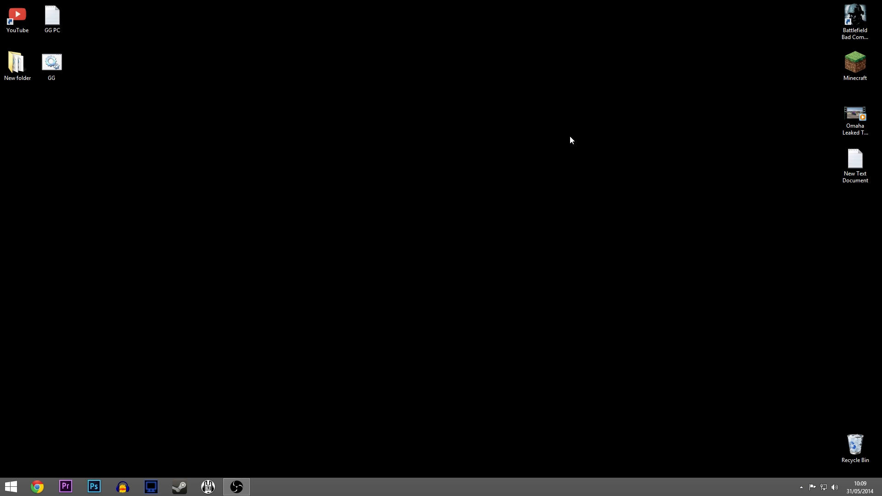
{"action": "mouse_move", "coordinate": [363, 255]}
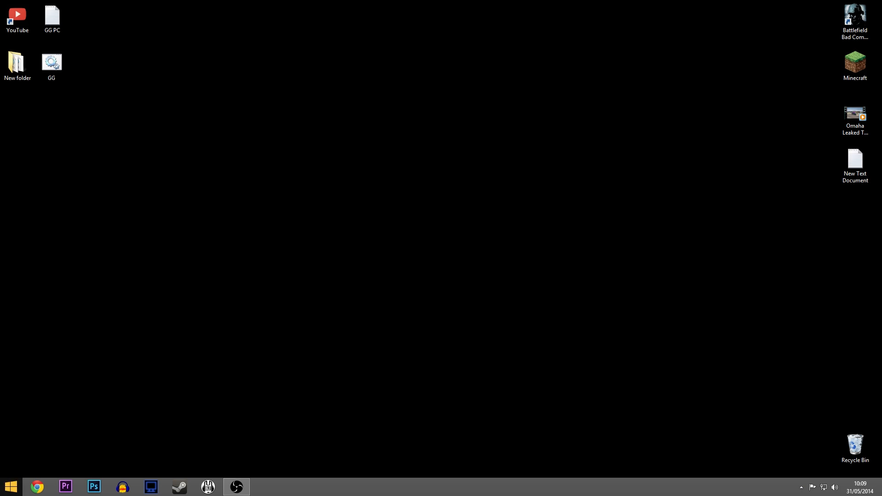
- Launch the Virtual Audio Cable Control panel and apply a cable count of 2
{"action": "left_click", "coordinate": [10, 486]}
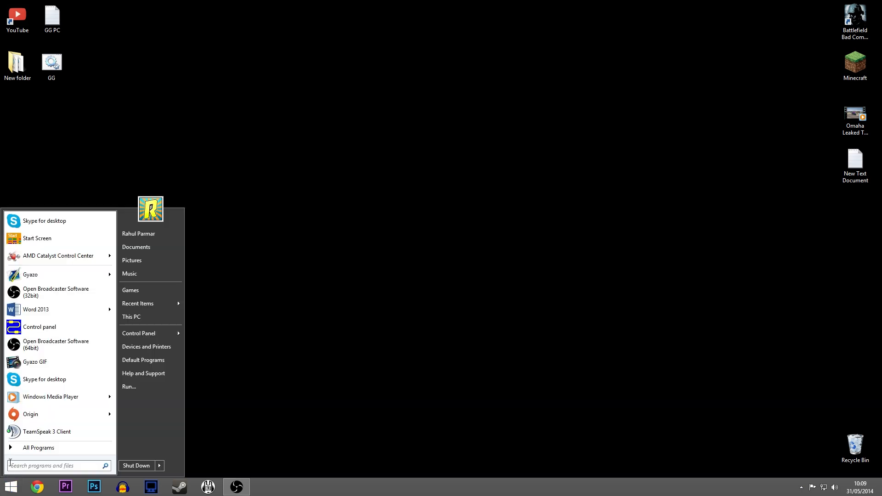
{"action": "left_click", "coordinate": [38, 447]}
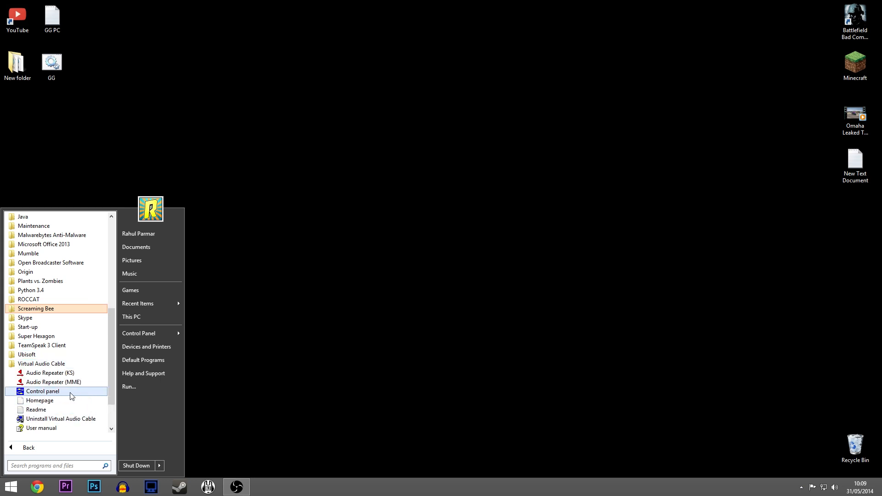
{"action": "right_click", "coordinate": [42, 391]}
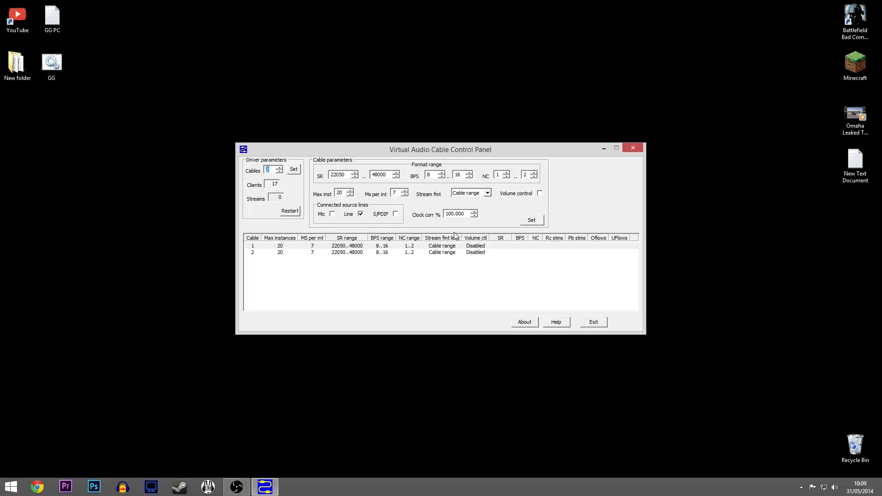
{"action": "mouse_move", "coordinate": [418, 190]}
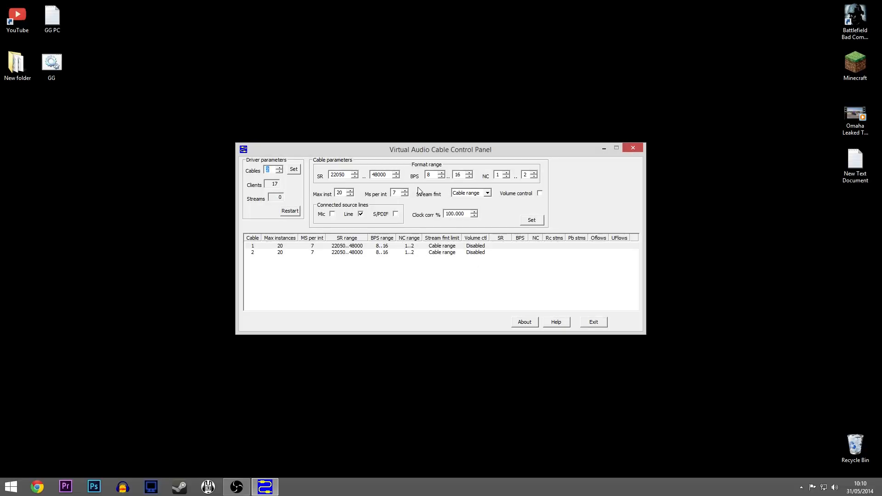
{"action": "mouse_move", "coordinate": [579, 187]}
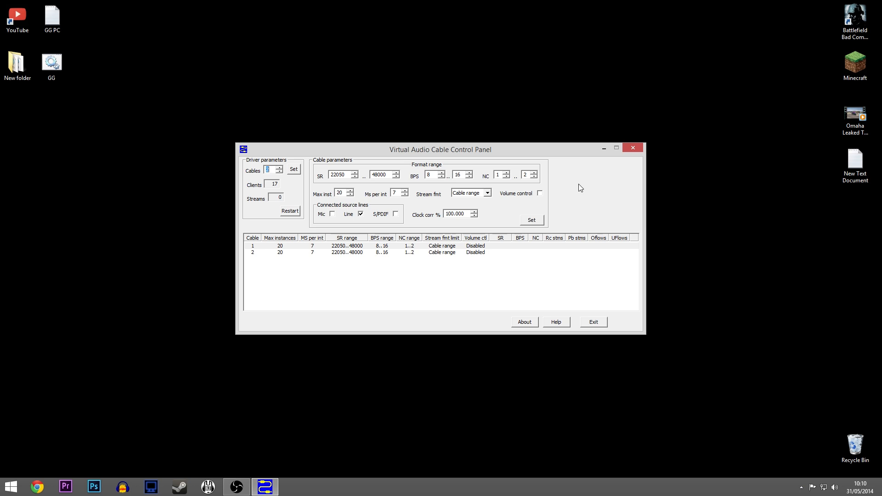
{"action": "mouse_move", "coordinate": [276, 182]}
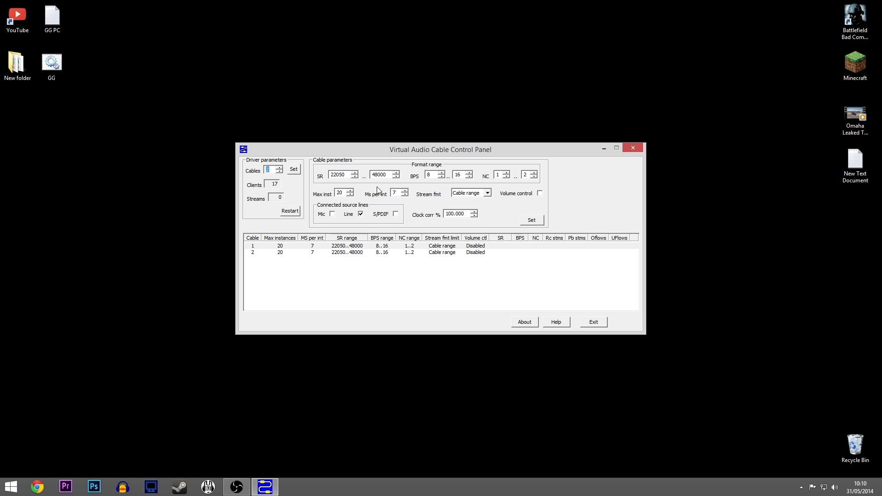
{"action": "mouse_move", "coordinate": [283, 175]}
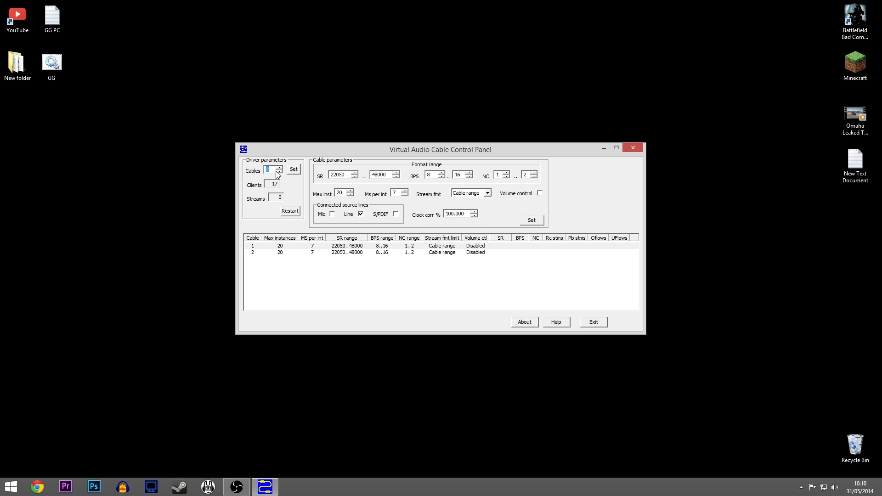
{"action": "left_click", "coordinate": [280, 171]}
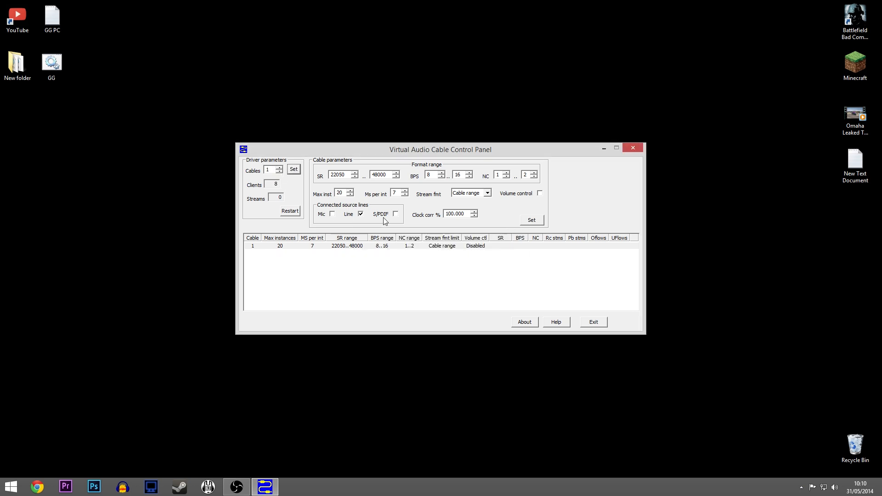
{"action": "left_click", "coordinate": [279, 169]}
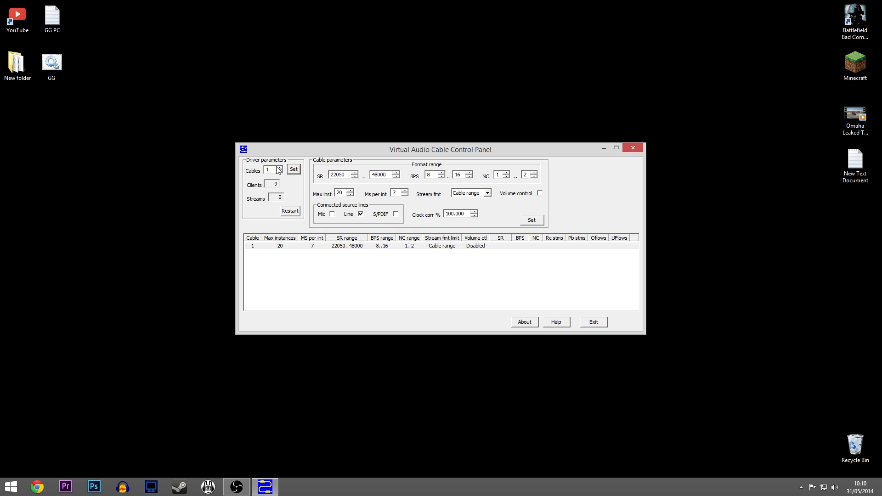
{"action": "left_click", "coordinate": [293, 170]}
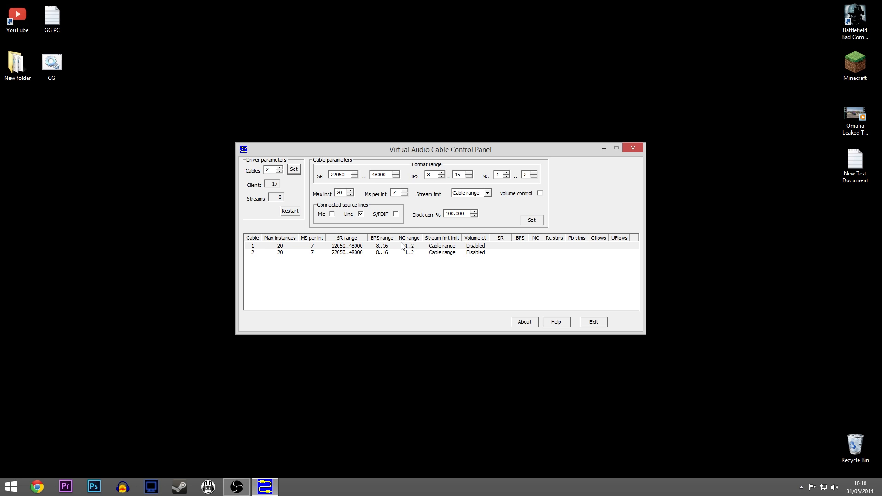
{"action": "mouse_move", "coordinate": [398, 238]}
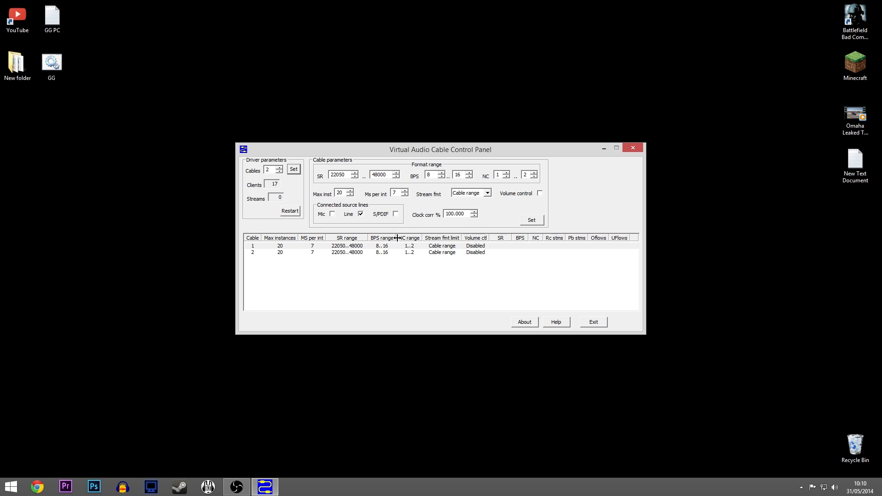
{"action": "mouse_move", "coordinate": [375, 244]}
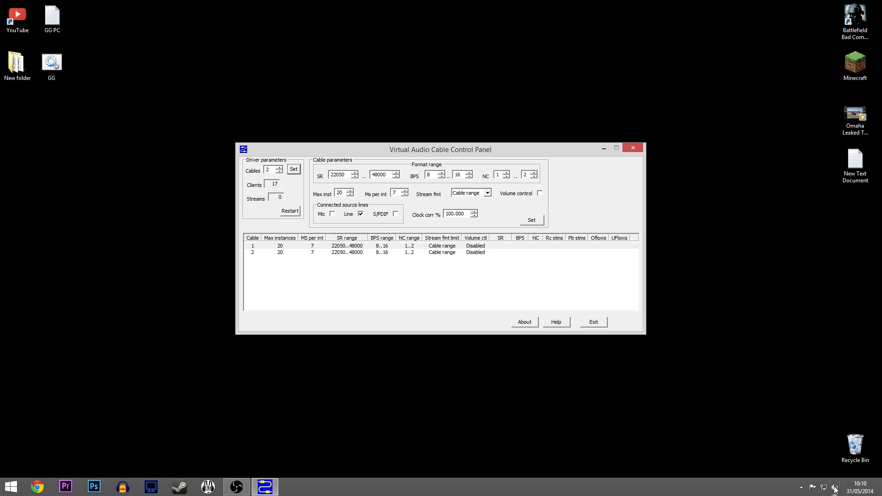
- Open Windows playback devices, close the cable control panel, and check the Recording tab
{"action": "right_click", "coordinate": [835, 486]}
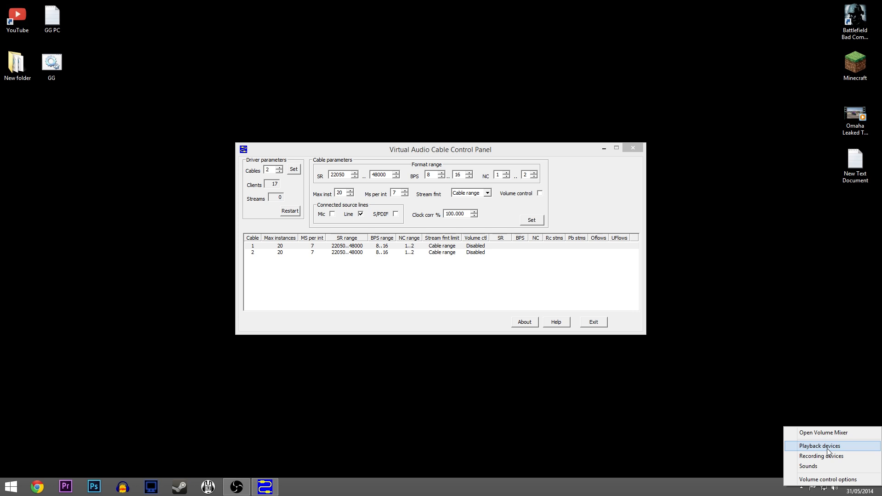
{"action": "left_click", "coordinate": [819, 445]}
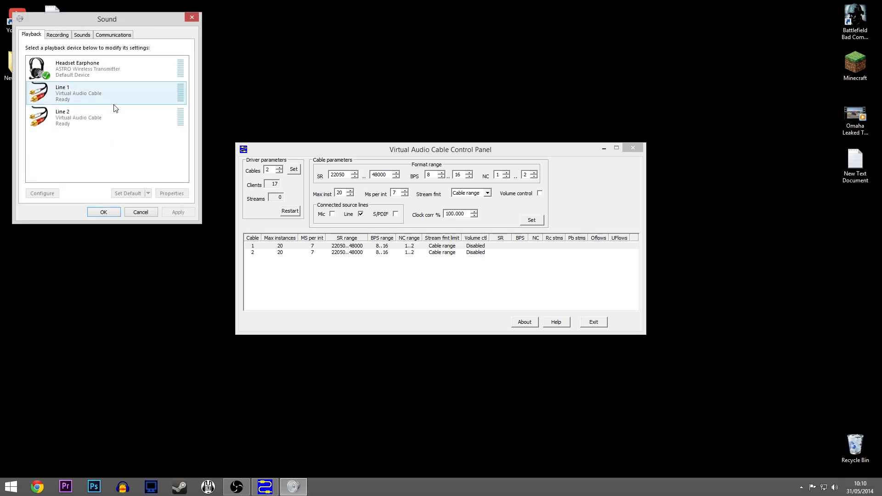
{"action": "mouse_move", "coordinate": [51, 95]}
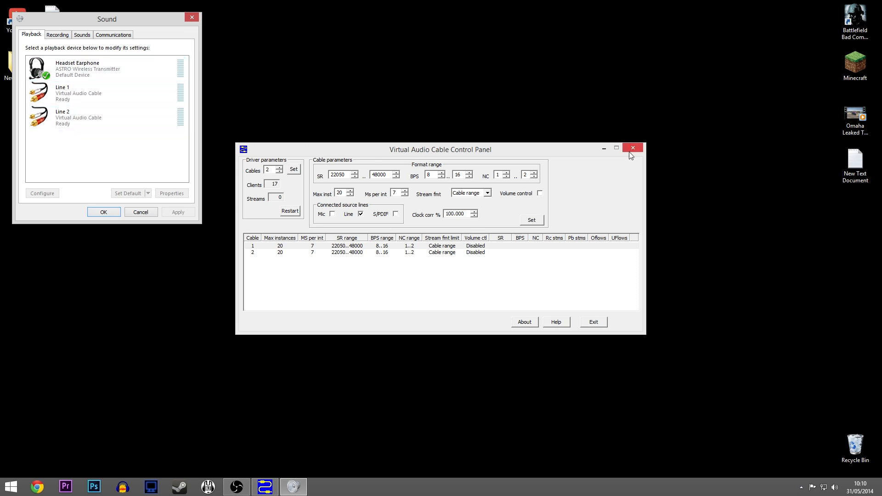
{"action": "left_click", "coordinate": [632, 148]}
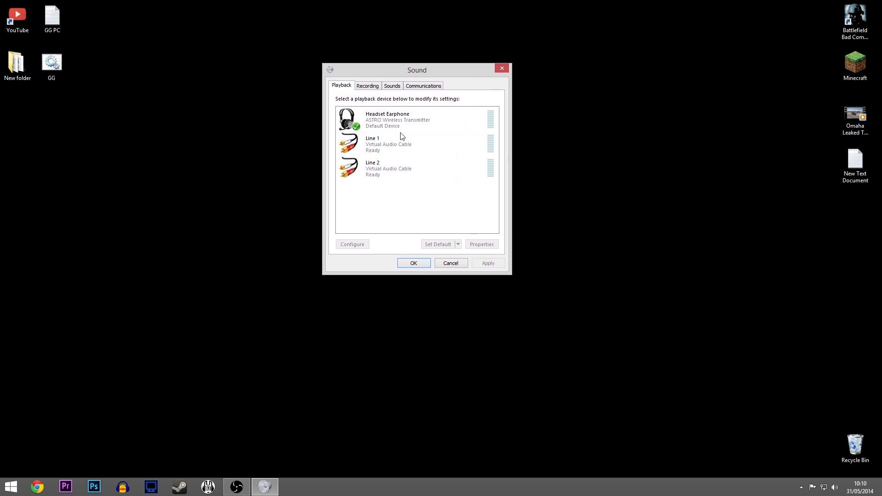
{"action": "mouse_move", "coordinate": [375, 92]}
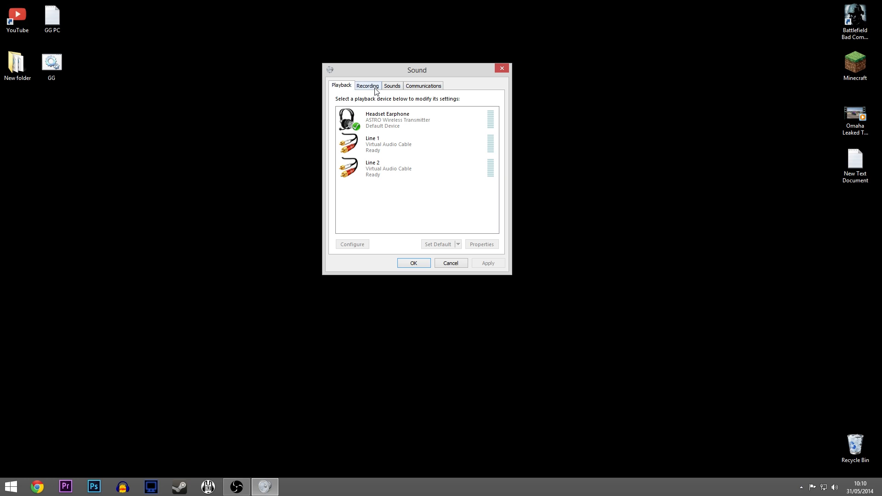
{"action": "left_click", "coordinate": [367, 86]}
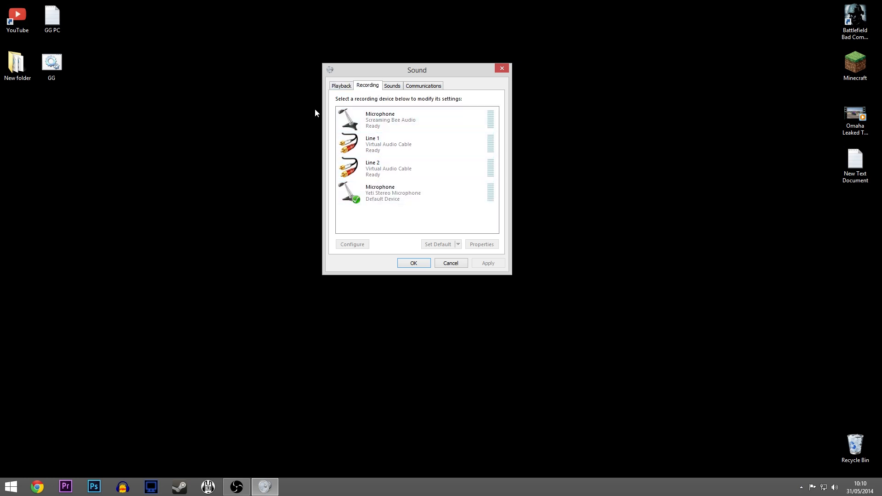
{"action": "left_click", "coordinate": [341, 85]}
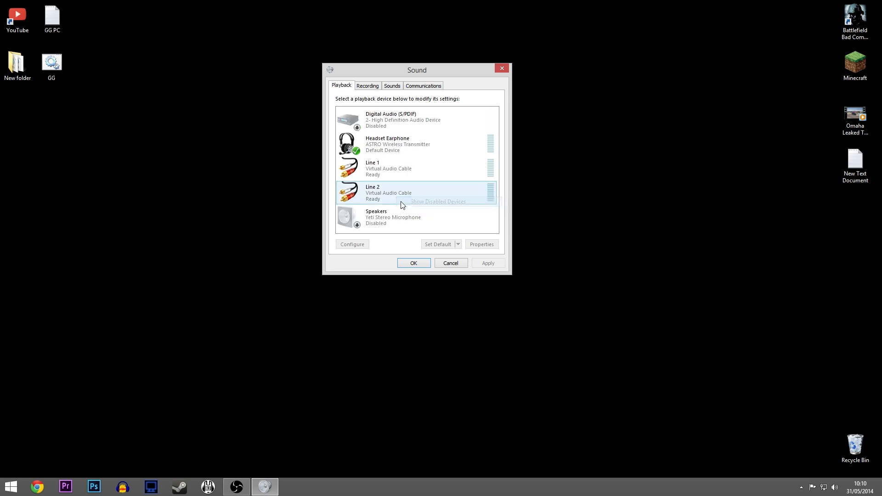
{"action": "left_click", "coordinate": [367, 86]}
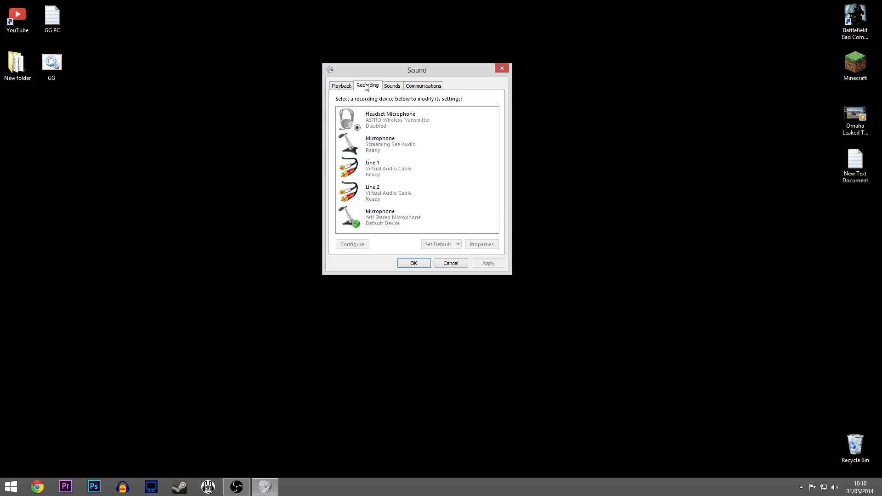
{"action": "left_click", "coordinate": [341, 86]}
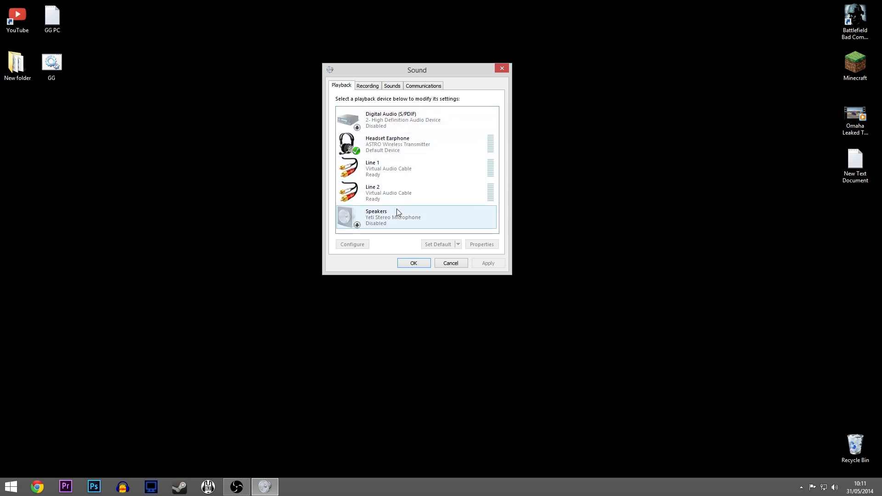
- Untick Show Disabled Devices and Show Disconnected Devices in the playback list
{"action": "right_click", "coordinate": [394, 217]}
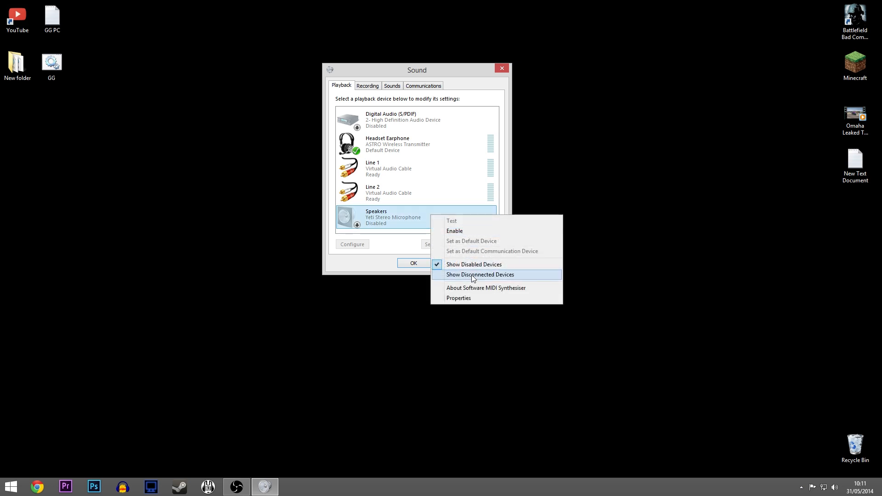
{"action": "left_click", "coordinate": [480, 275]}
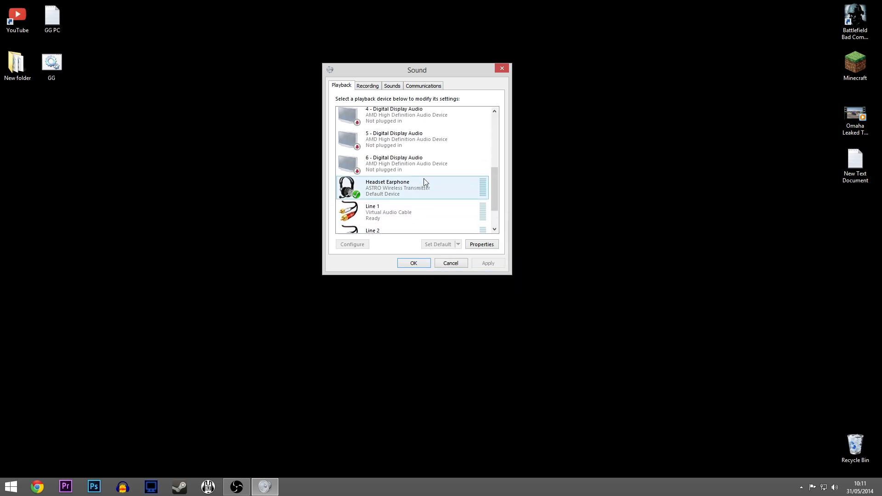
{"action": "scroll", "scroll_direction": "up", "scroll_amount": 3}
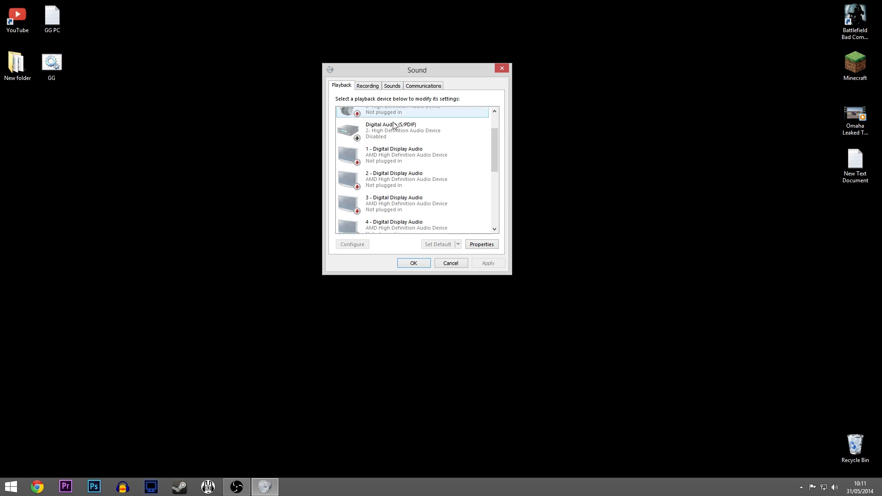
{"action": "left_click", "coordinate": [405, 152]}
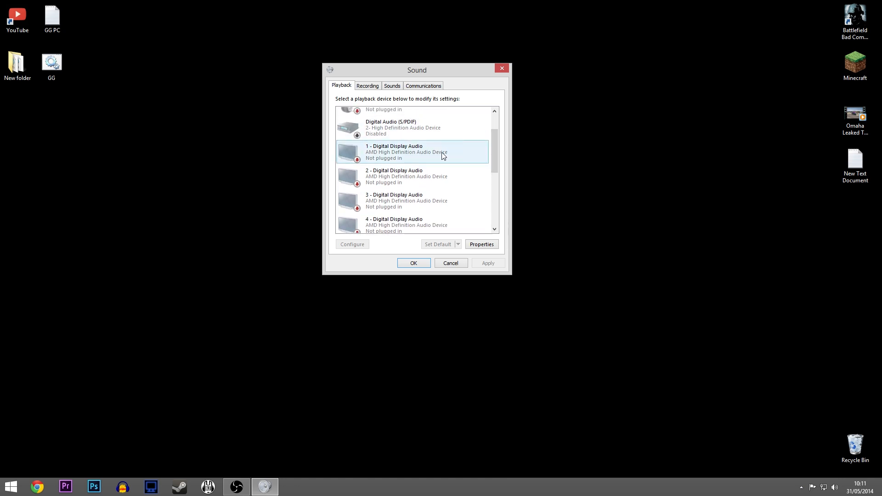
{"action": "right_click", "coordinate": [405, 152]}
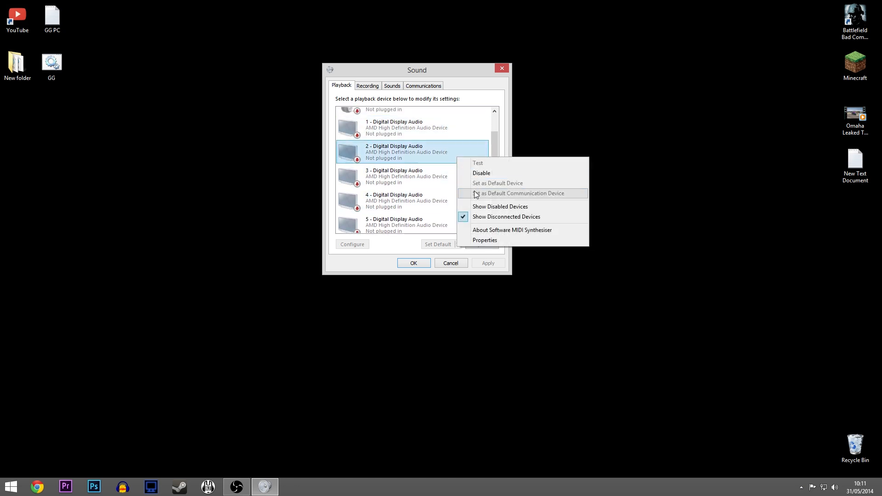
{"action": "left_click", "coordinate": [506, 216]}
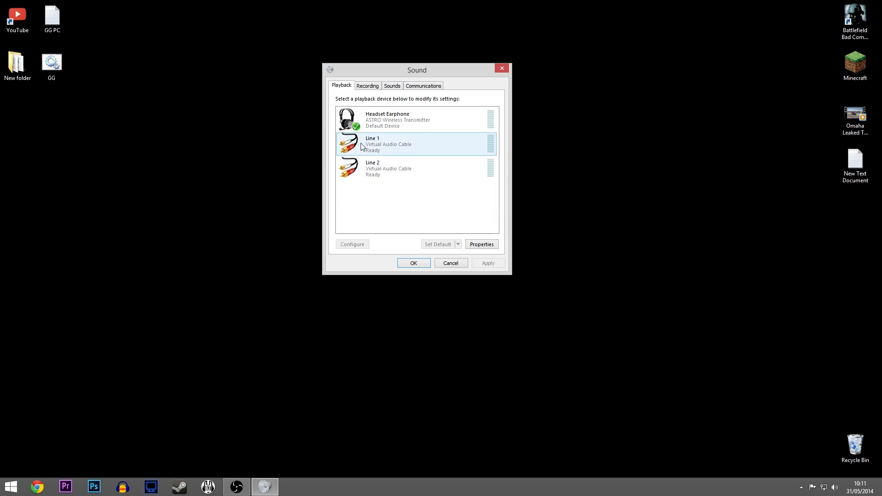
{"action": "mouse_move", "coordinate": [388, 152]}
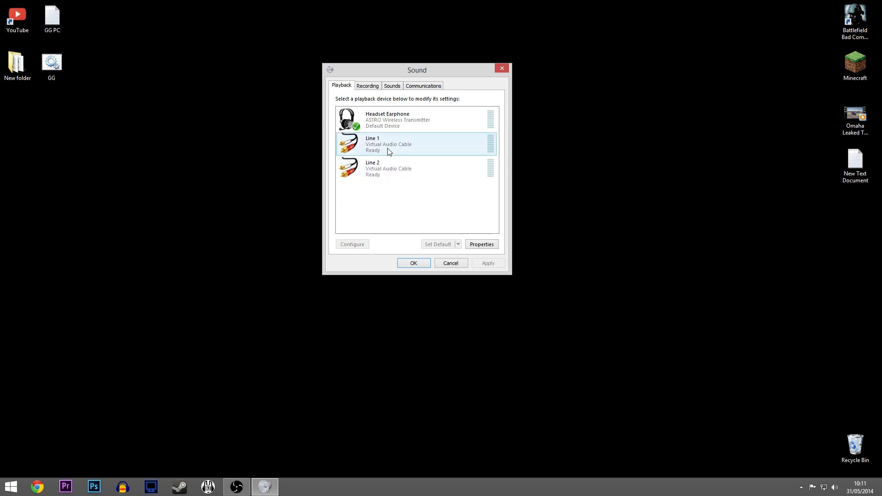
- Rename the Line 1 virtual cable playback device to Game(R)
{"action": "left_click", "coordinate": [416, 144]}
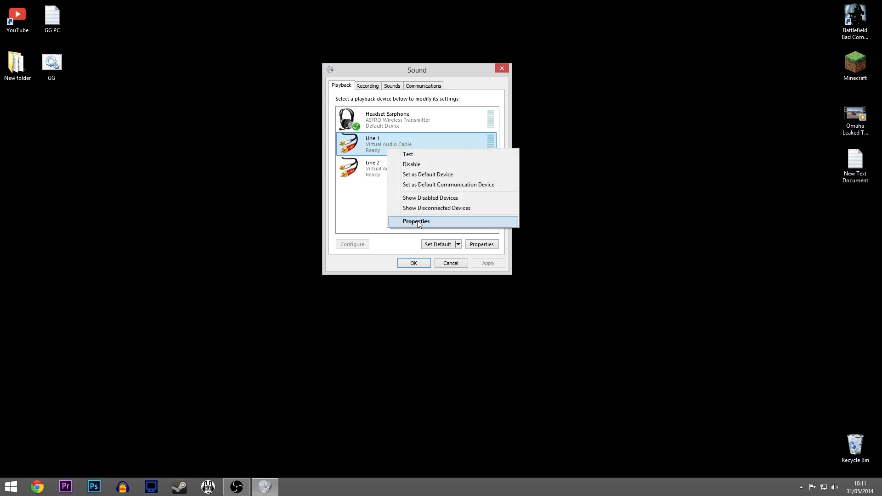
{"action": "left_click", "coordinate": [416, 220]}
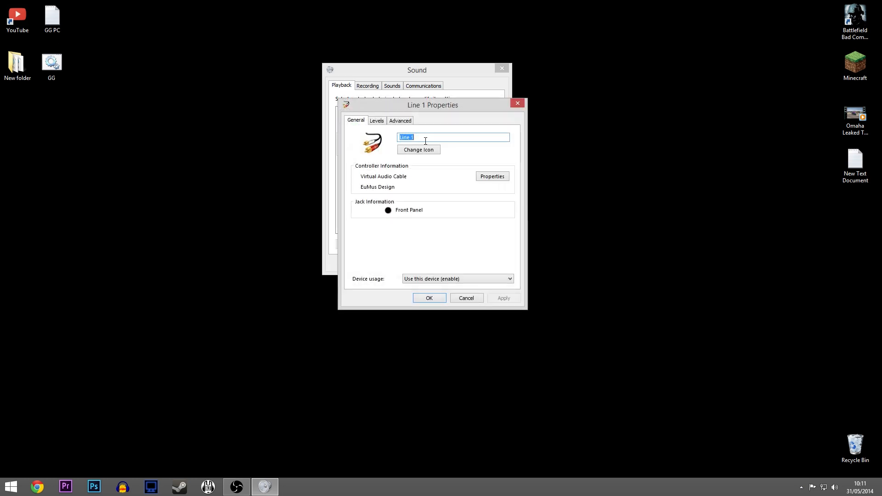
{"action": "type", "text": "Game"}
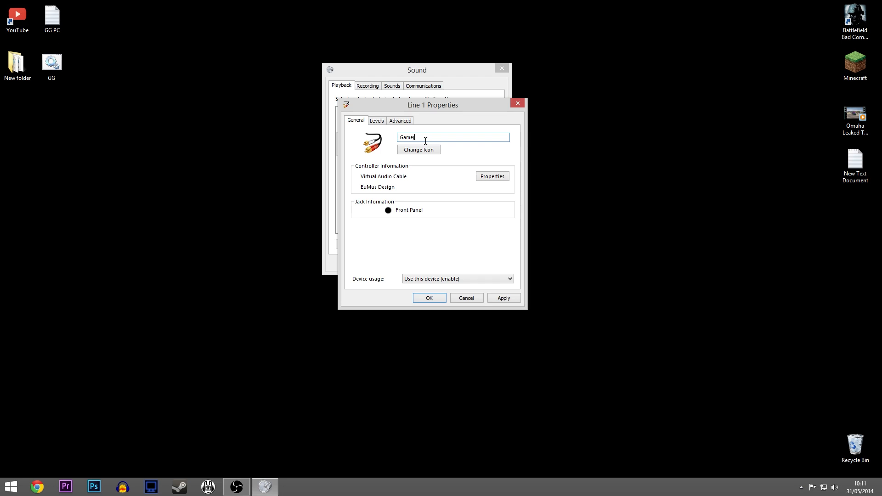
{"action": "type", "text": "R)"}
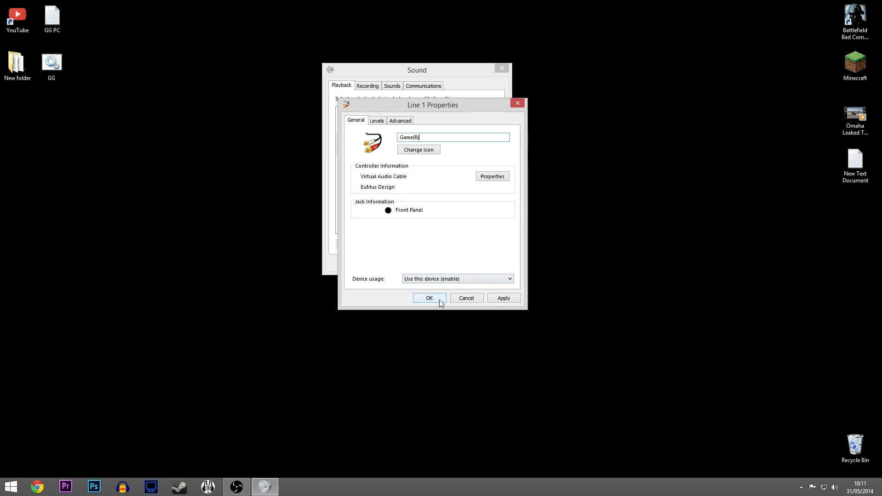
{"action": "mouse_move", "coordinate": [456, 234]}
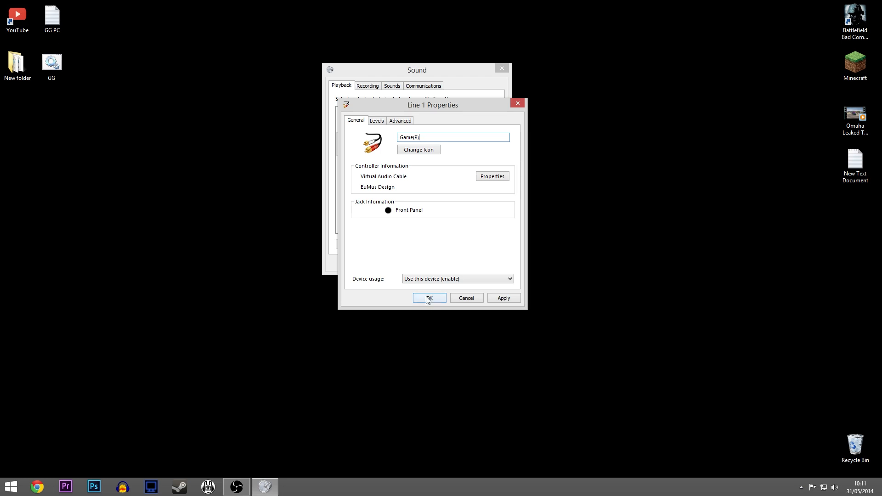
{"action": "left_click", "coordinate": [429, 297]}
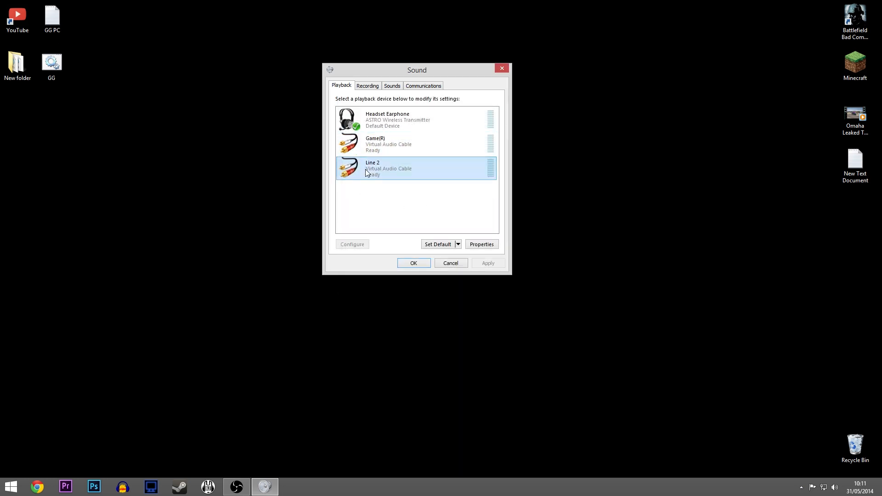
- Rename the Line 2 virtual cable playback device to Comms(R)
{"action": "left_click", "coordinate": [481, 244]}
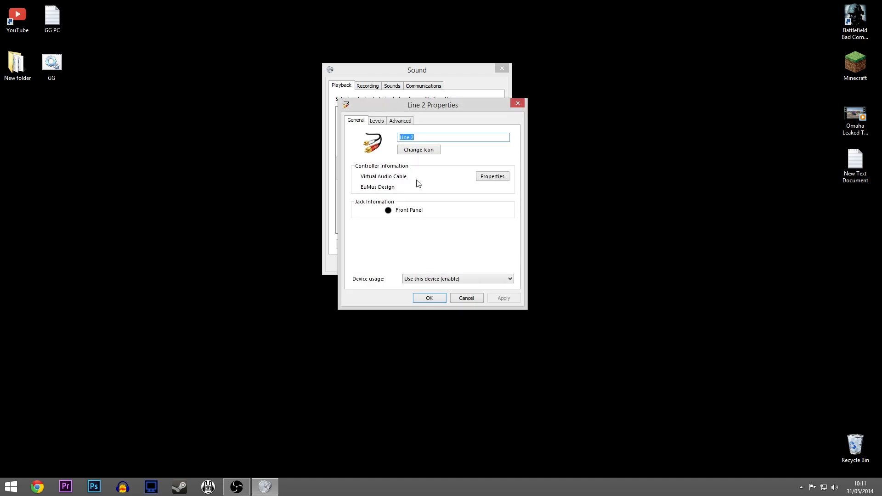
{"action": "type", "text": "Com"}
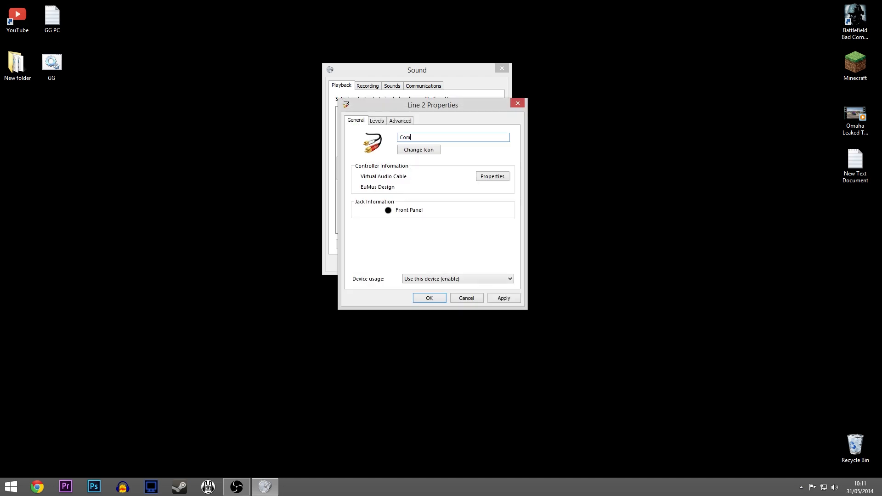
{"action": "type", "text": "ms"}
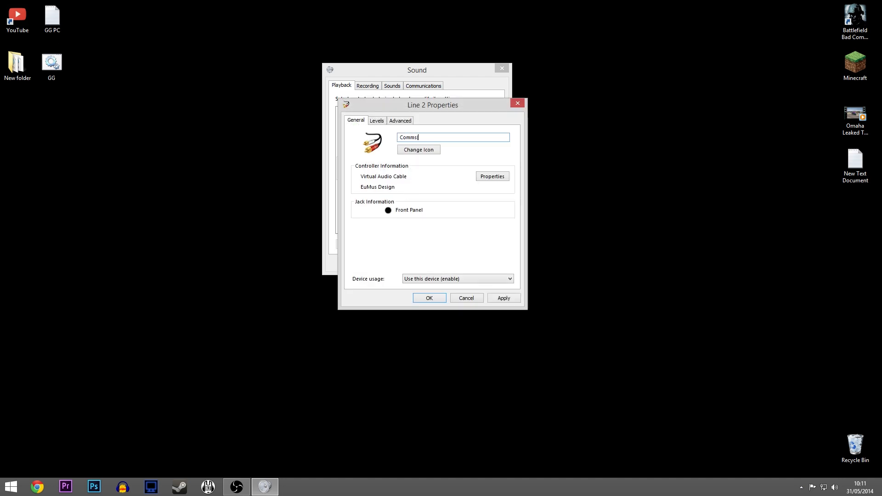
{"action": "type", "text": "(R)"}
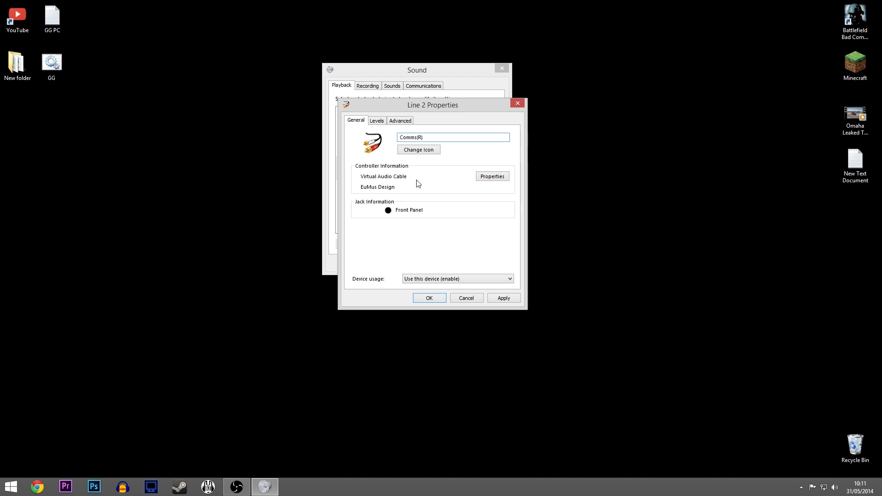
{"action": "left_click", "coordinate": [429, 298]}
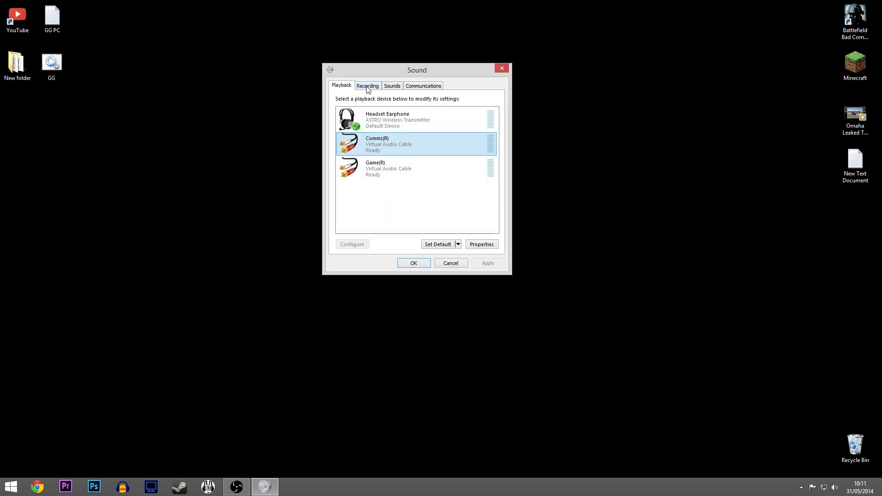
- On the Recording tab, rename the Line 1 cable to Game
{"action": "left_click", "coordinate": [366, 85]}
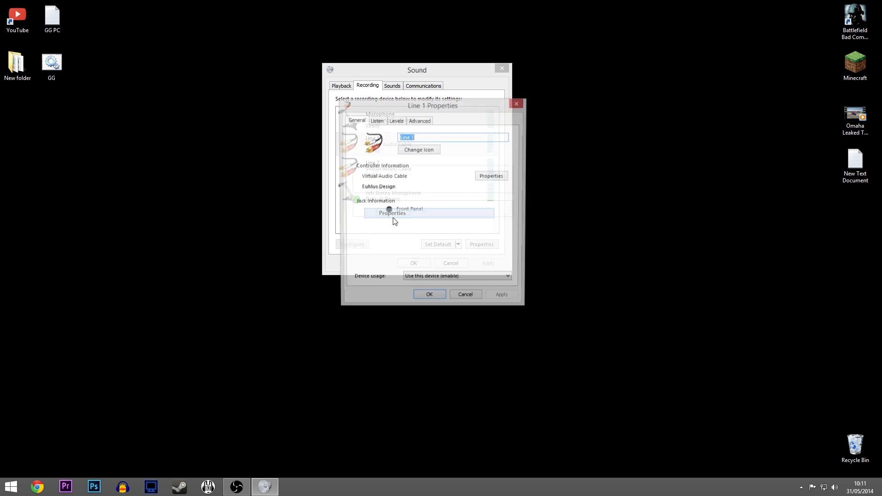
{"action": "type", "text": "G"}
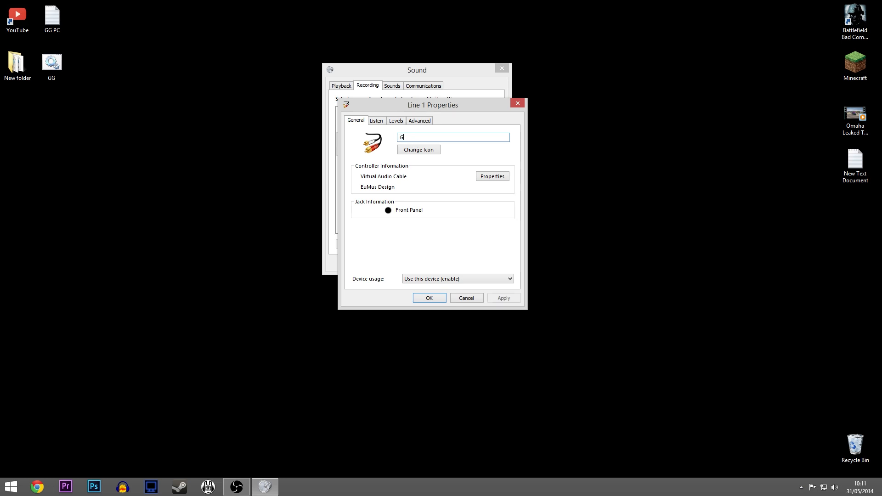
{"action": "type", "text": "ame"}
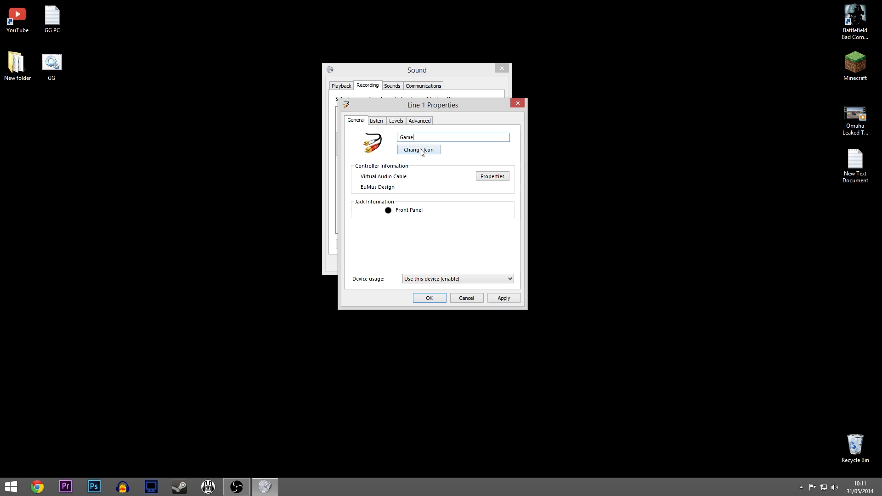
{"action": "type", "text": "M"}
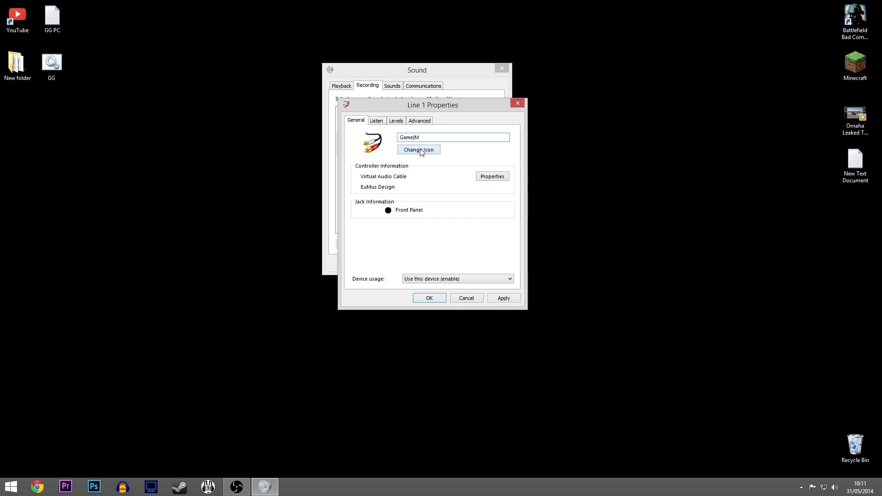
{"action": "key", "text": "BackSpace"}
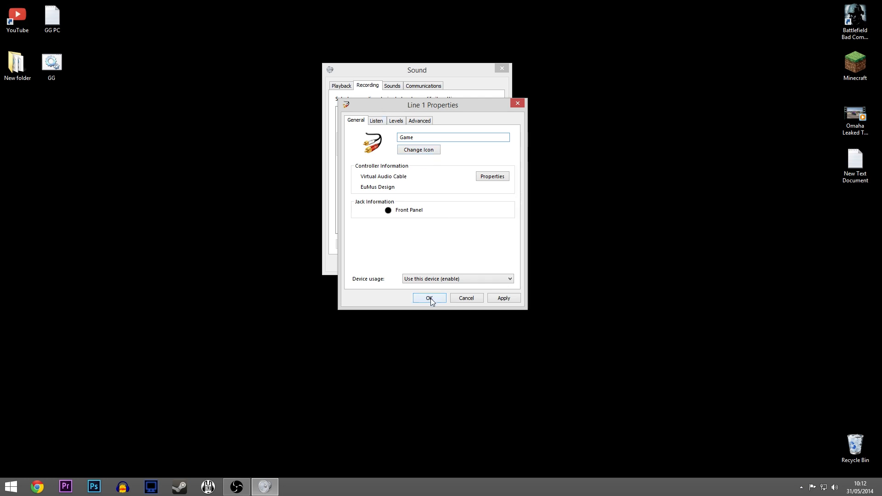
{"action": "mouse_move", "coordinate": [376, 120]}
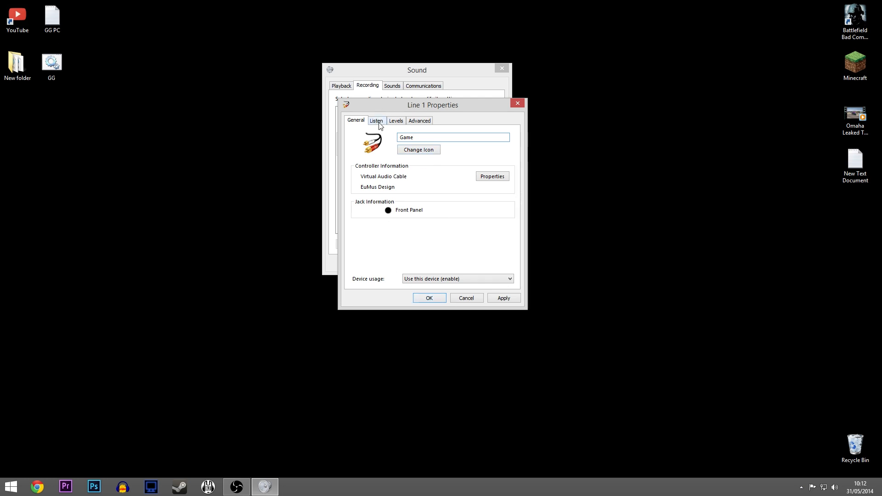
- Enable Listen to this device for Game through the Headset Earphone and save
{"action": "left_click", "coordinate": [376, 121]}
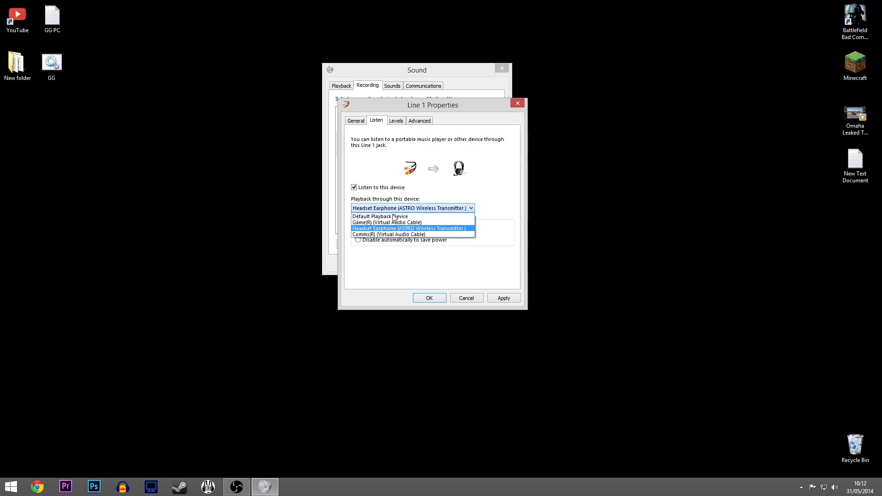
{"action": "mouse_move", "coordinate": [386, 232]}
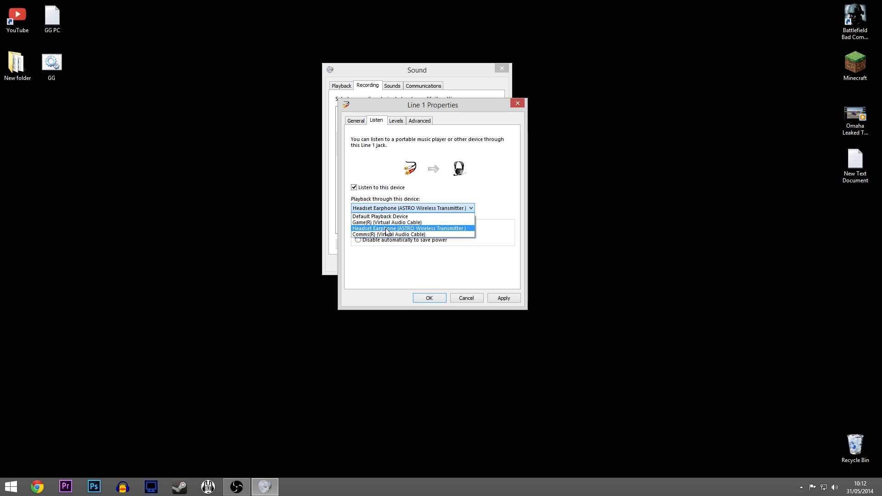
{"action": "left_click", "coordinate": [409, 227]}
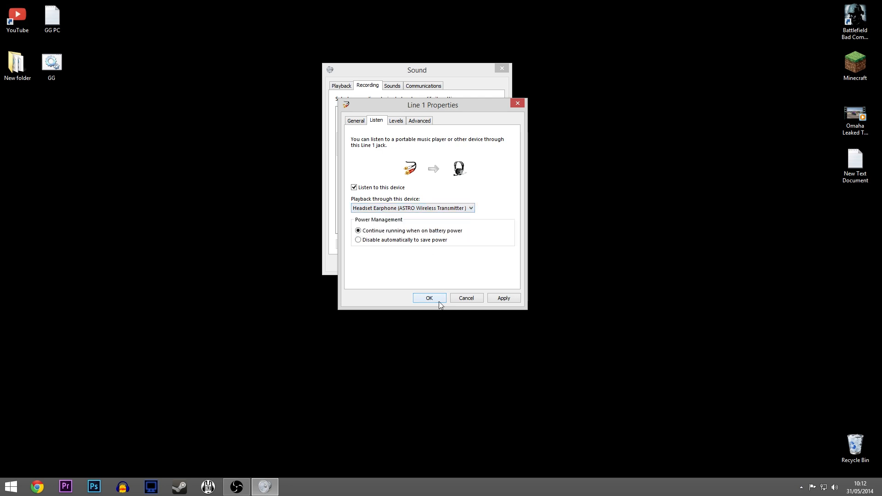
{"action": "left_click", "coordinate": [429, 298]}
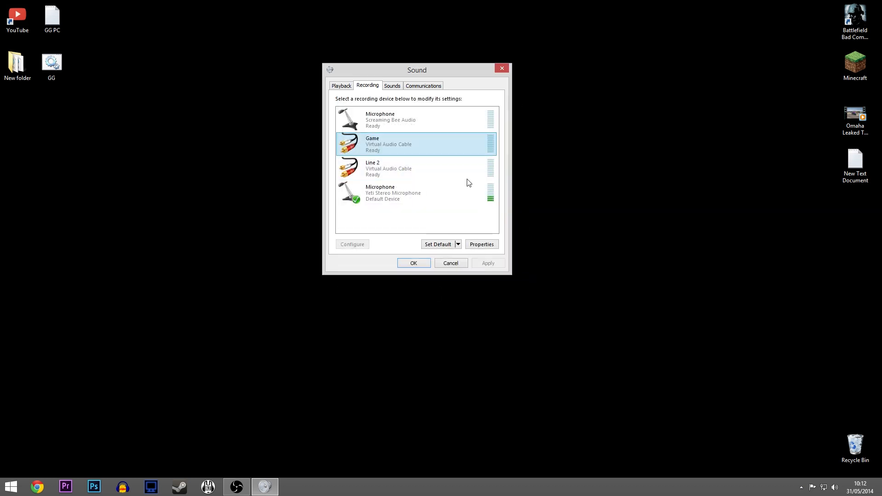
- Tick Listen to this device for the Line 2 Comms recording cable, apply, and close Sound
{"action": "right_click", "coordinate": [394, 168]}
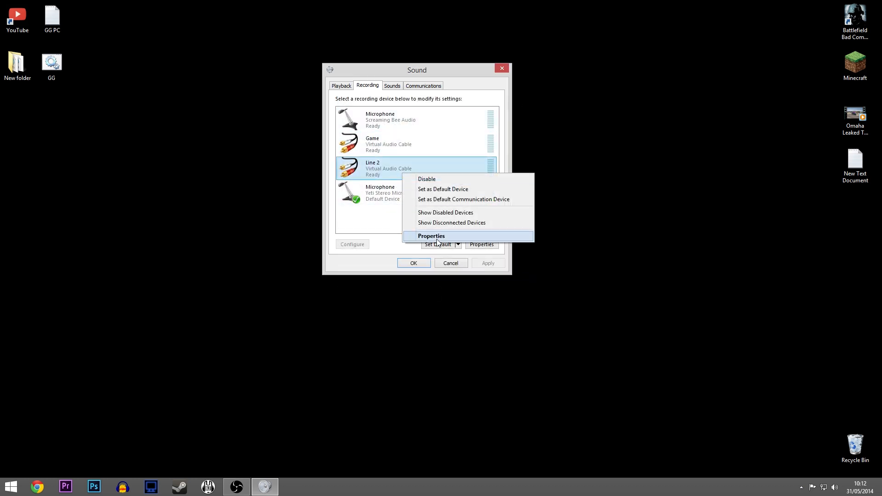
{"action": "left_click", "coordinate": [432, 236]}
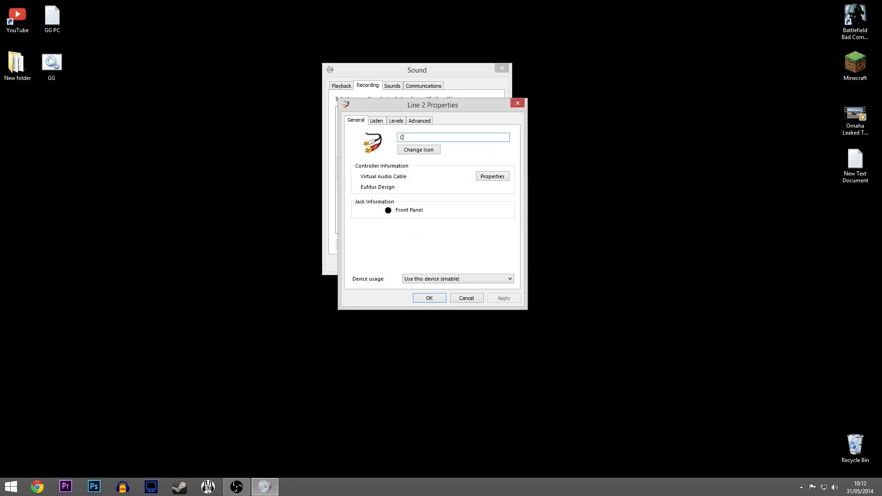
{"action": "left_click", "coordinate": [376, 121]}
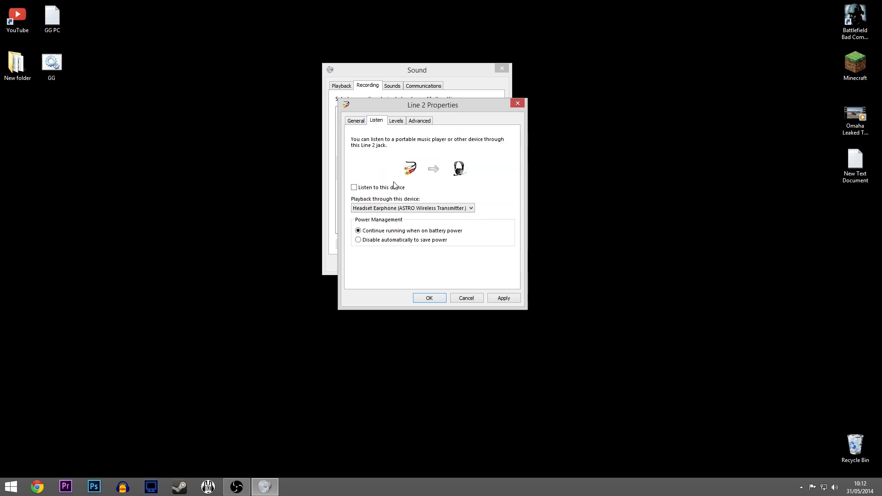
{"action": "left_click", "coordinate": [354, 187]}
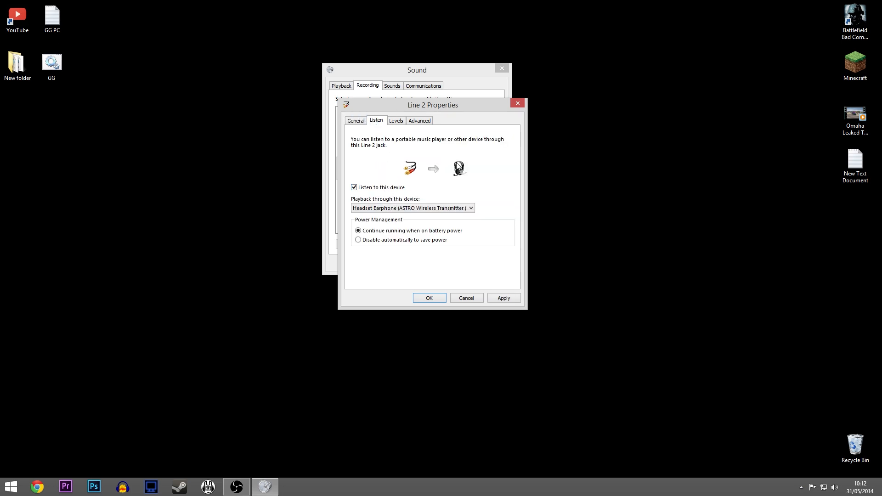
{"action": "left_click", "coordinate": [503, 297]}
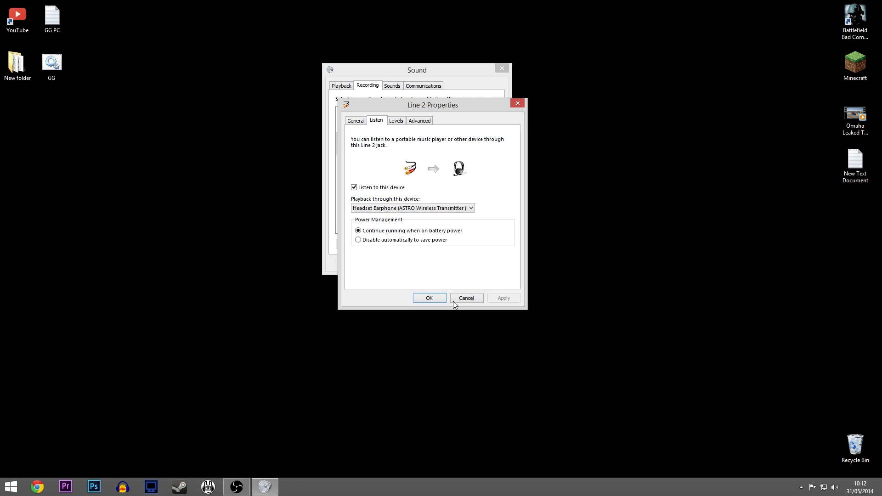
{"action": "left_click", "coordinate": [429, 298]}
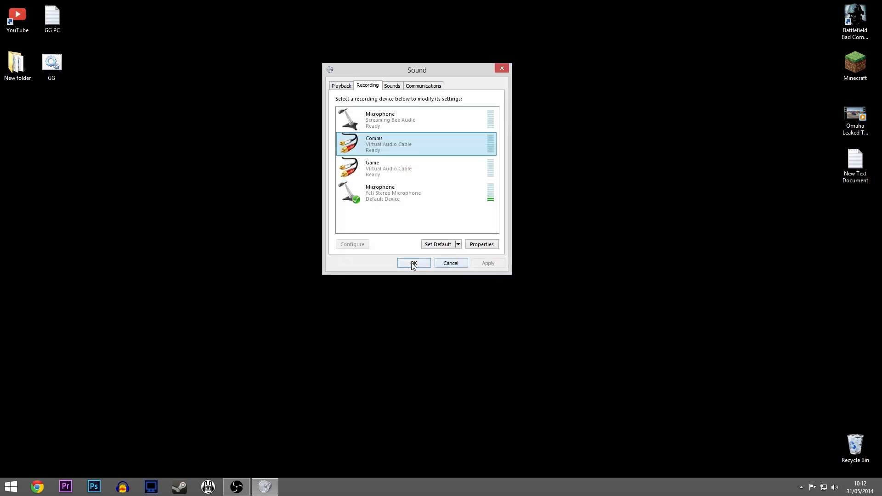
{"action": "left_click", "coordinate": [413, 263]}
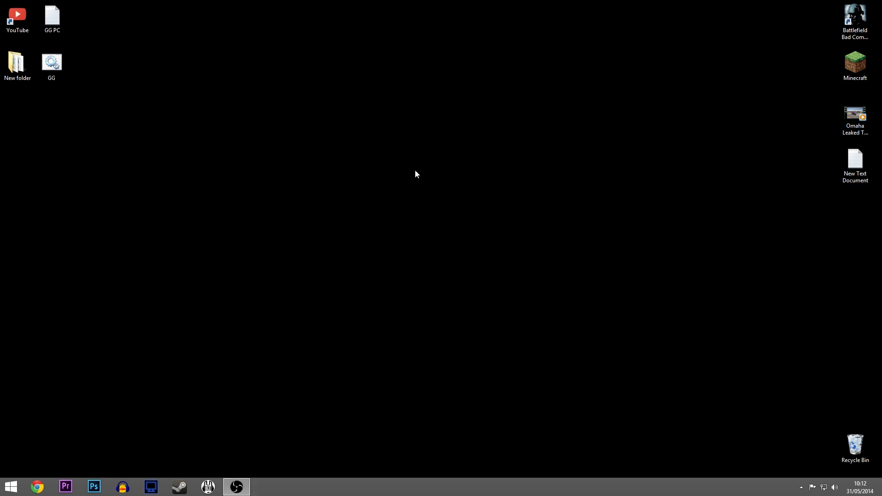
{"action": "mouse_move", "coordinate": [306, 361]}
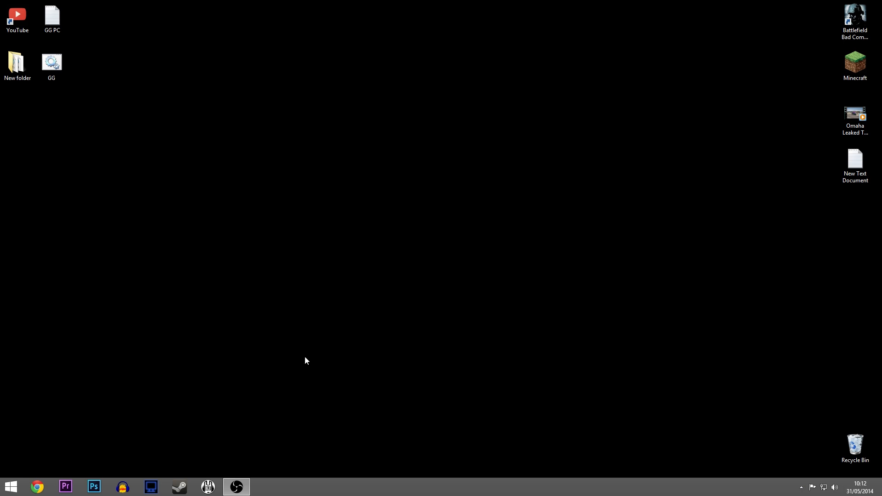
{"action": "mouse_move", "coordinate": [150, 487]}
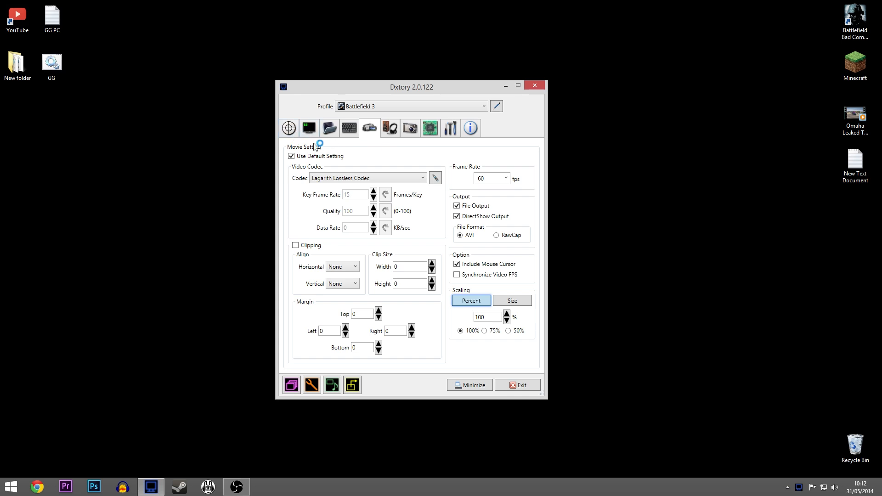
{"action": "mouse_move", "coordinate": [390, 132]}
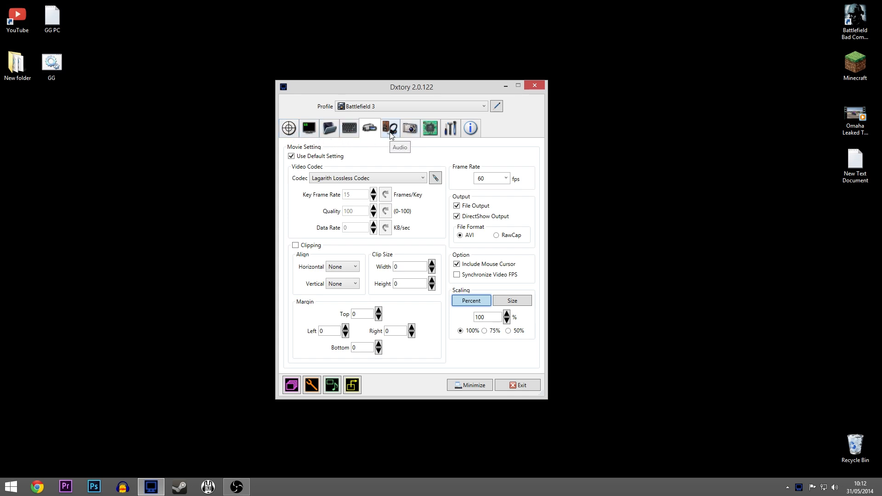
- Open Dxtory's Audio tab and expand stream 1's Device list showing Game(R)
{"action": "left_click", "coordinate": [389, 128]}
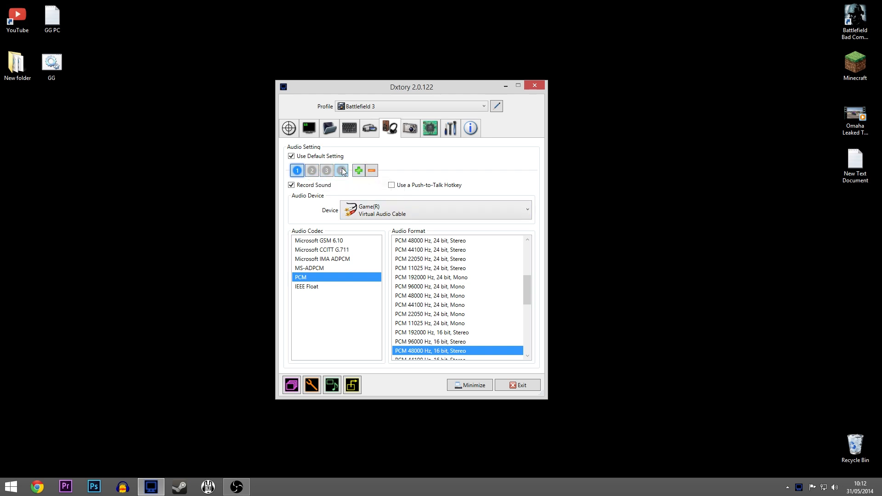
{"action": "left_click", "coordinate": [358, 171]}
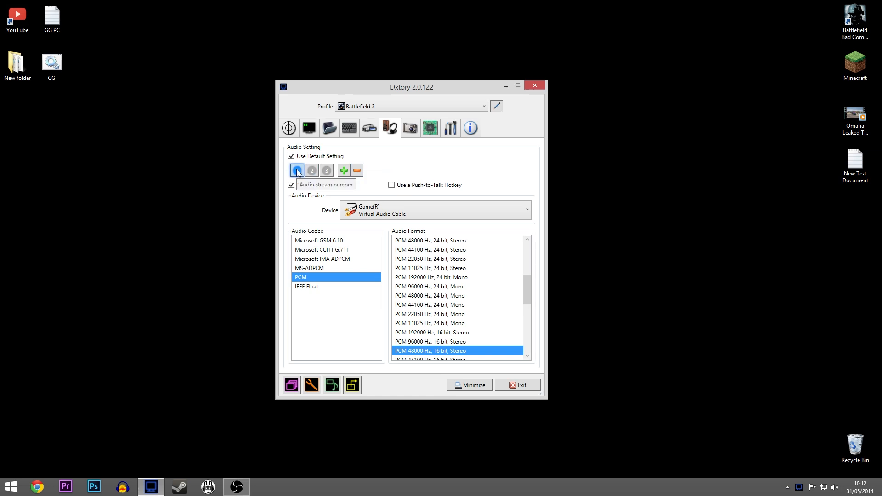
{"action": "left_click", "coordinate": [526, 209]}
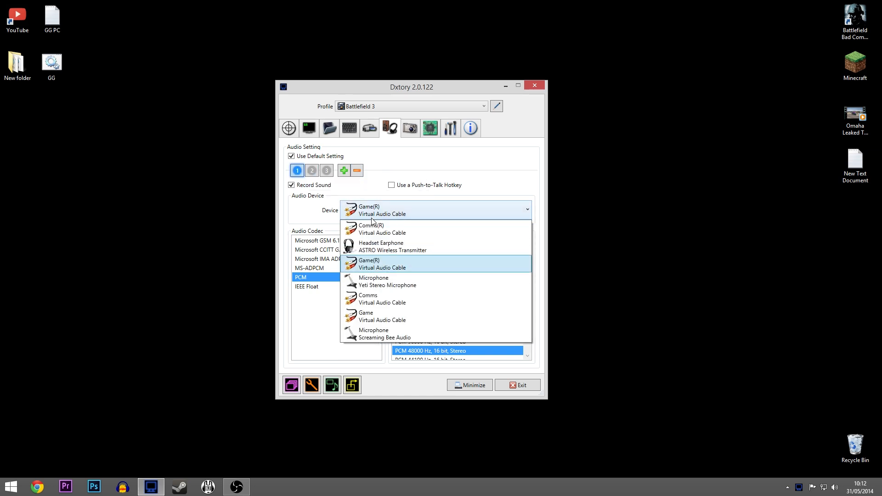
{"action": "mouse_move", "coordinate": [378, 316]}
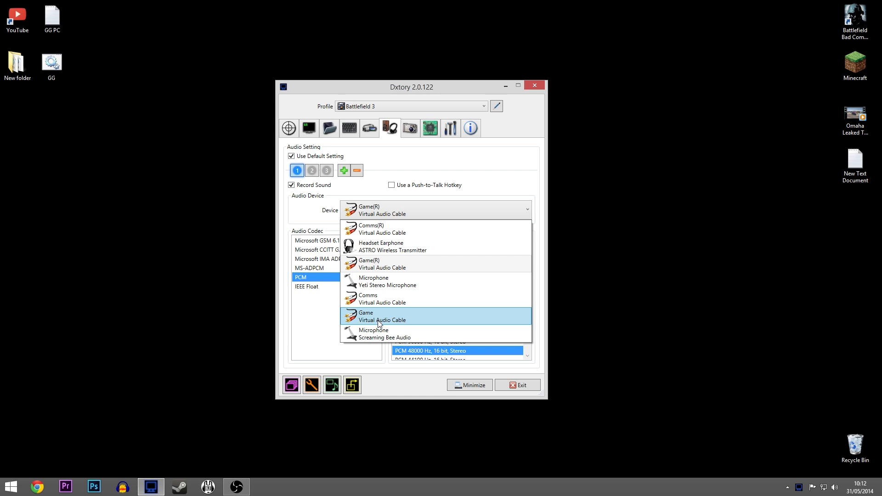
{"action": "mouse_move", "coordinate": [382, 263]}
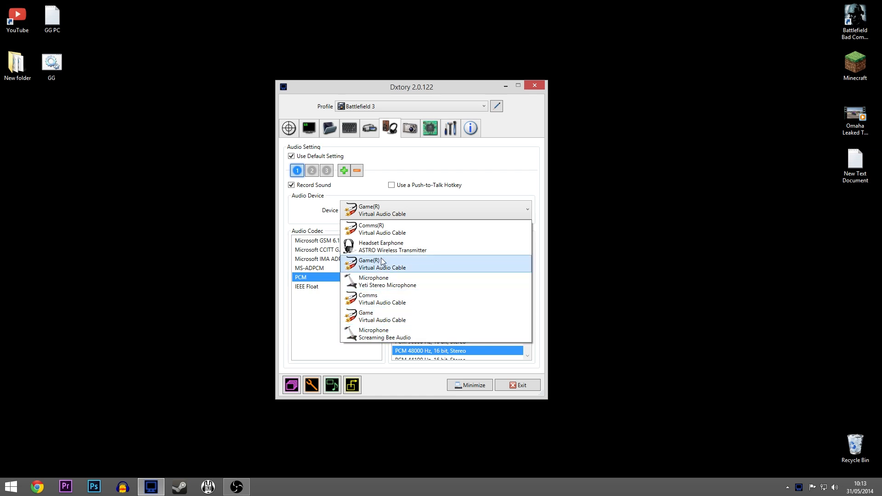
{"action": "mouse_move", "coordinate": [379, 259]}
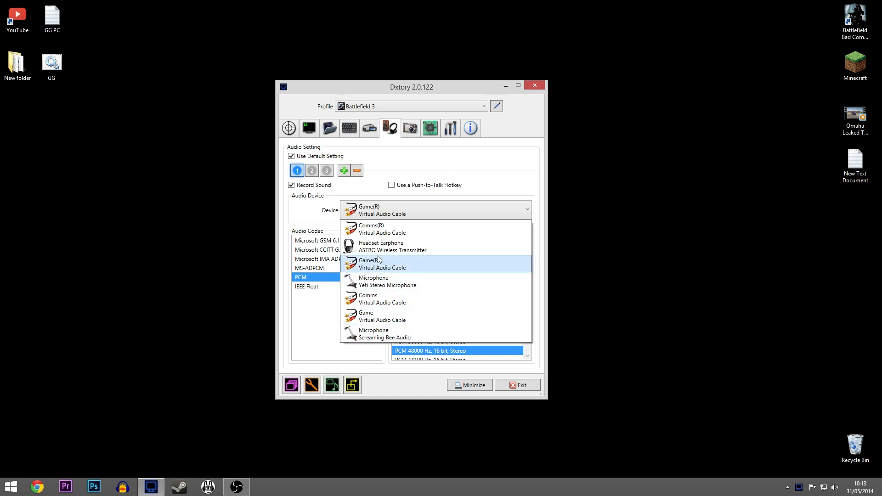
{"action": "mouse_move", "coordinate": [382, 273]}
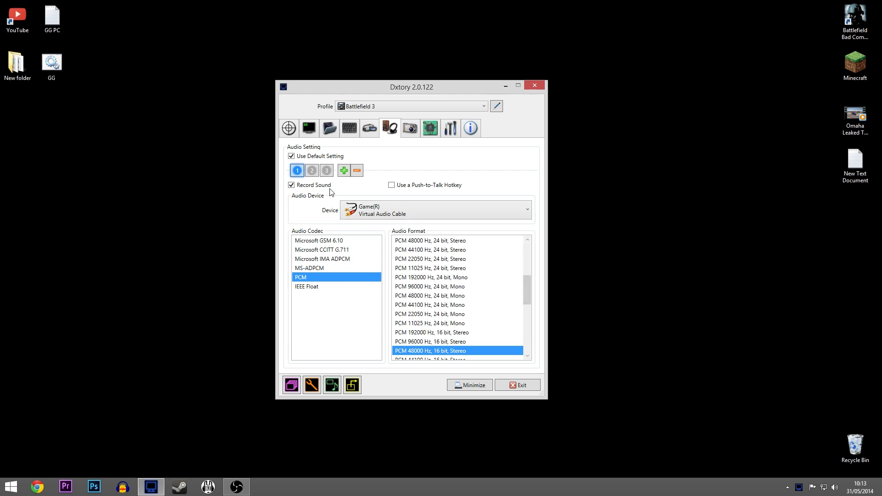
- Check streams 2 and 1, then keep Comms(R) as stream 3's device
{"action": "left_click", "coordinate": [311, 170]}
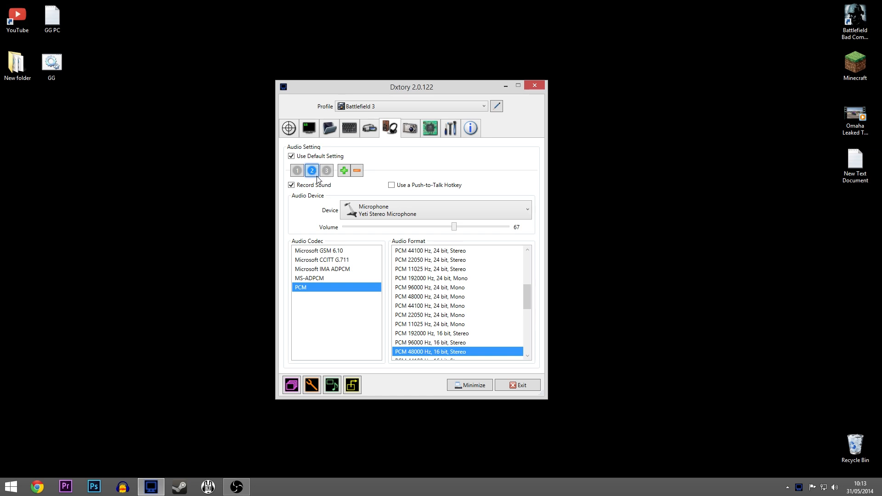
{"action": "mouse_move", "coordinate": [491, 231]}
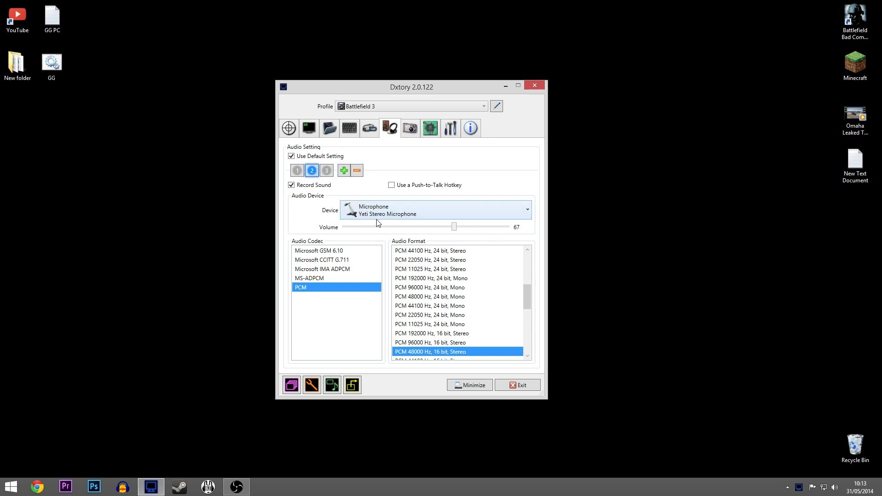
{"action": "mouse_move", "coordinate": [528, 287]}
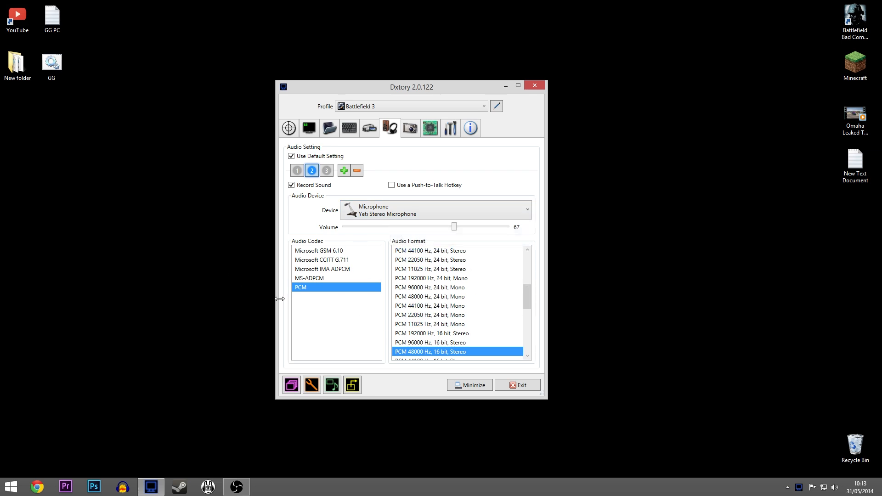
{"action": "left_click", "coordinate": [298, 170]}
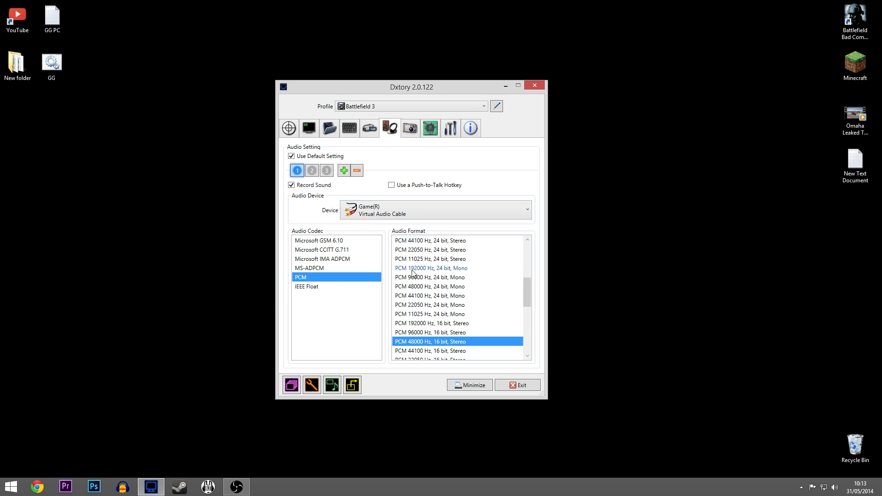
{"action": "mouse_move", "coordinate": [337, 184]}
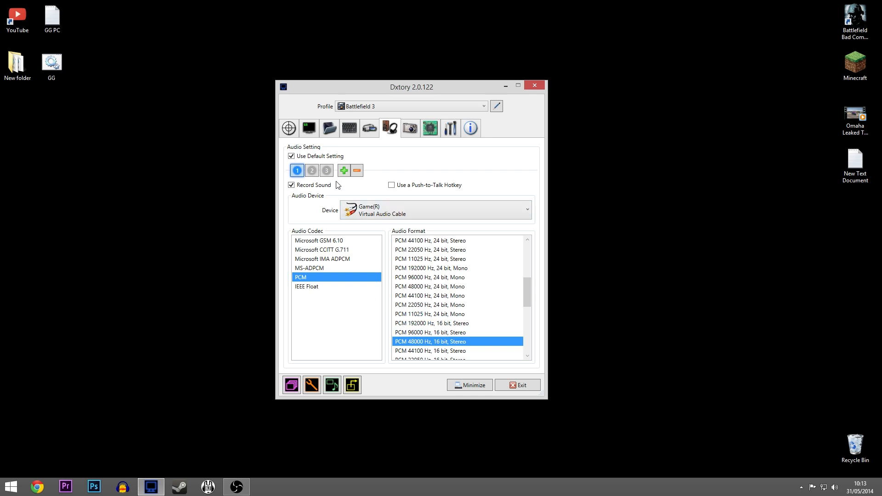
{"action": "left_click", "coordinate": [326, 170]}
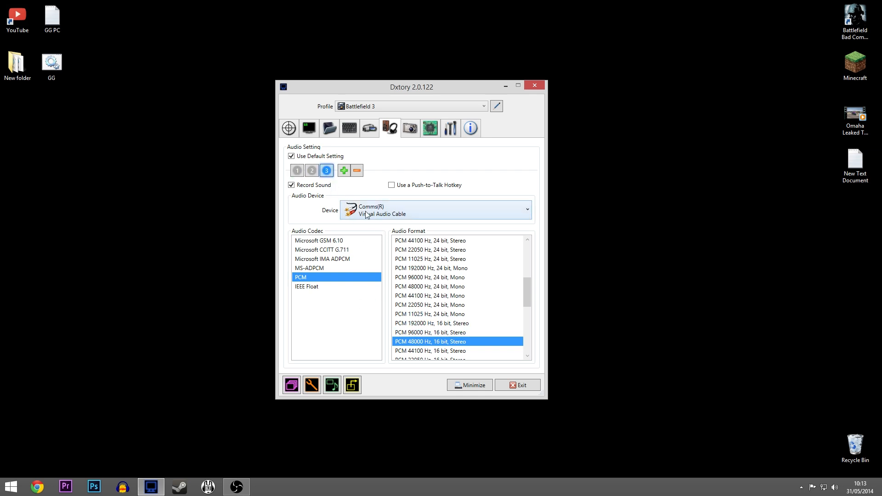
{"action": "left_click", "coordinate": [526, 210]}
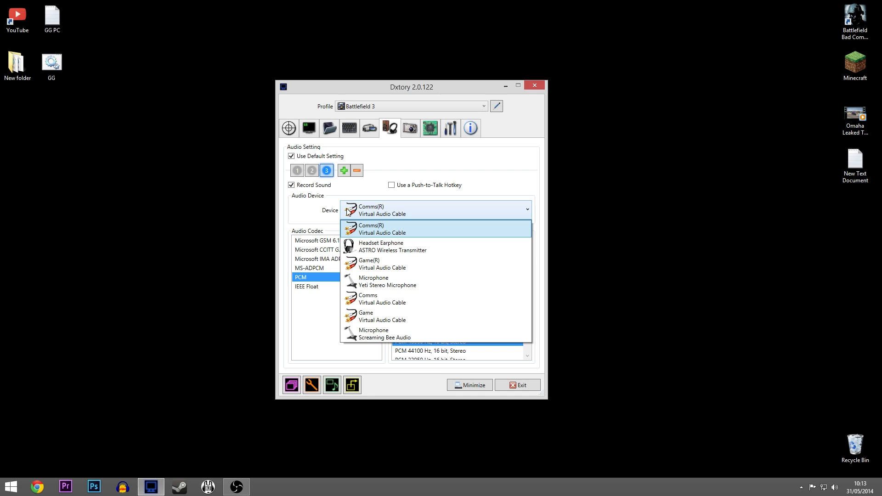
{"action": "left_click", "coordinate": [437, 229]}
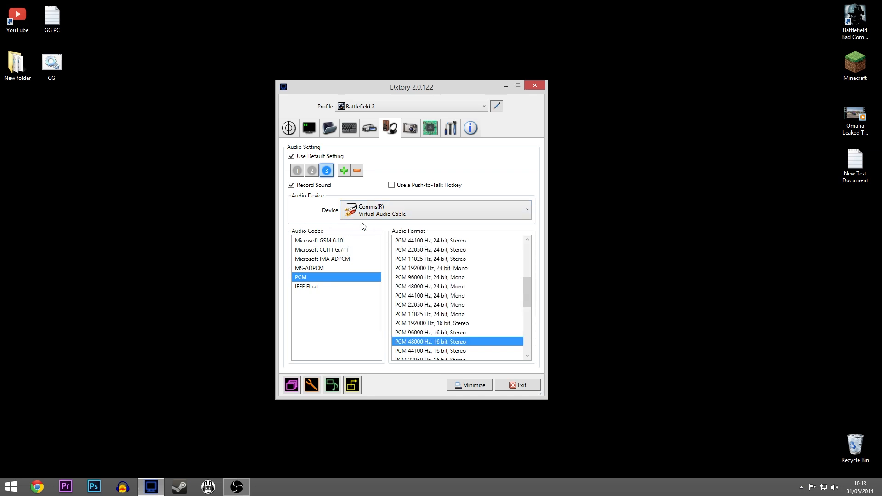
{"action": "mouse_move", "coordinate": [322, 259]}
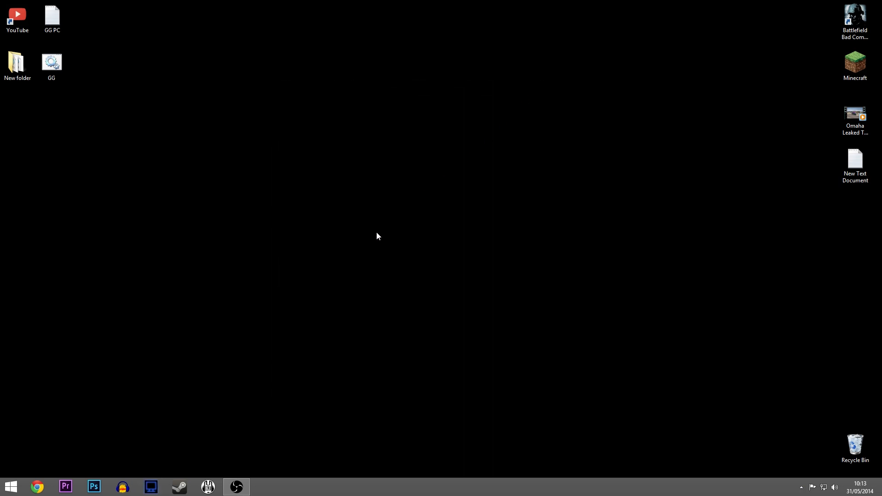
{"action": "mouse_move", "coordinate": [260, 419]}
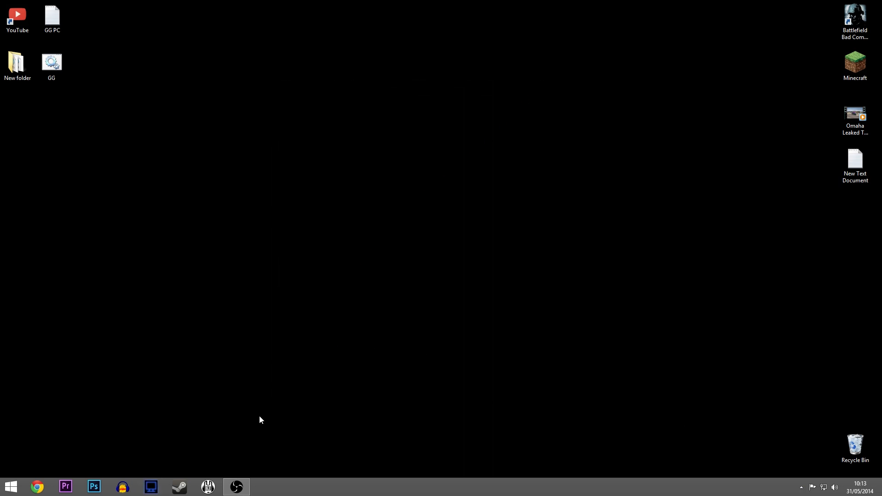
{"action": "mouse_move", "coordinate": [244, 413]}
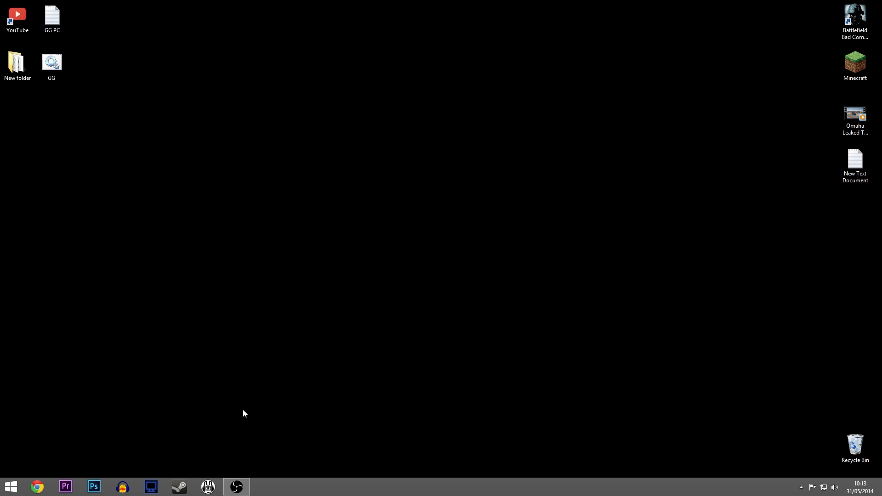
{"action": "mouse_move", "coordinate": [836, 487]}
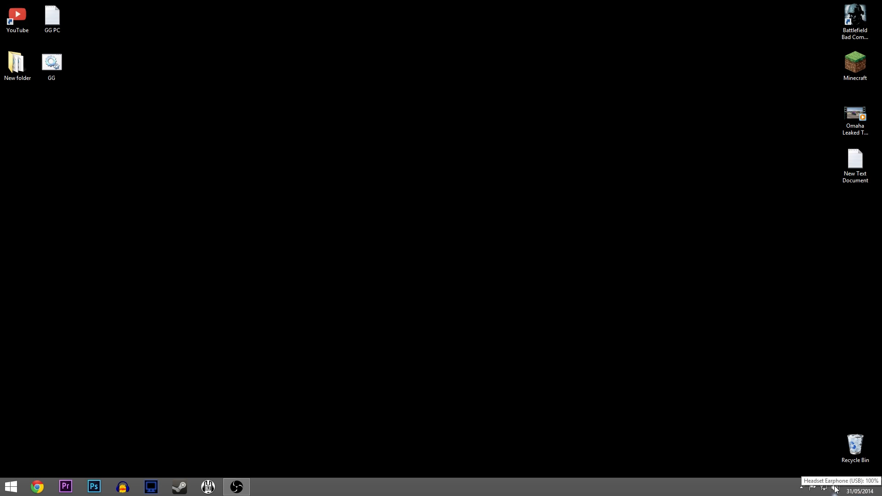
- Set Game(R) as the Default Communication Device on the Playback tab and click OK
{"action": "left_click", "coordinate": [835, 486]}
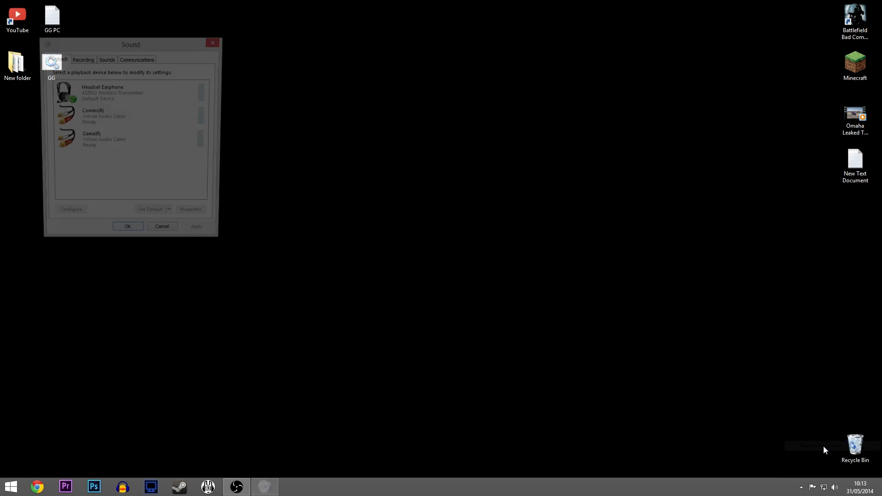
{"action": "left_click", "coordinate": [113, 140]}
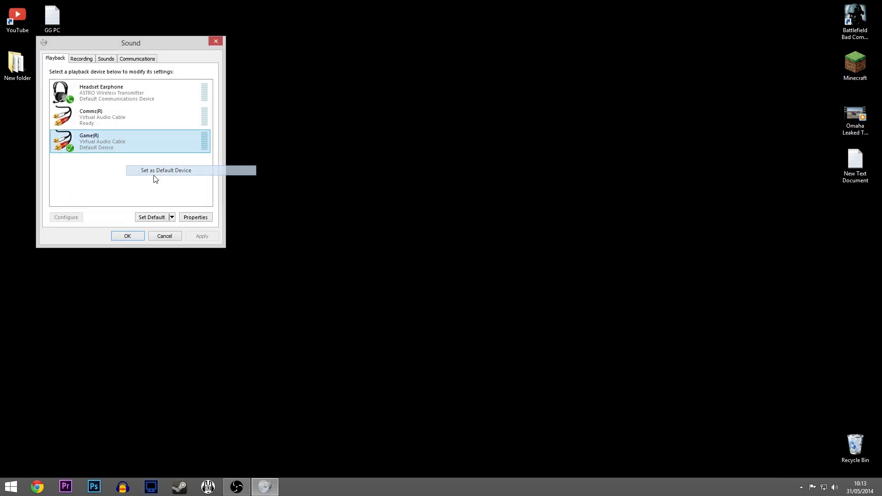
{"action": "right_click", "coordinate": [129, 140]}
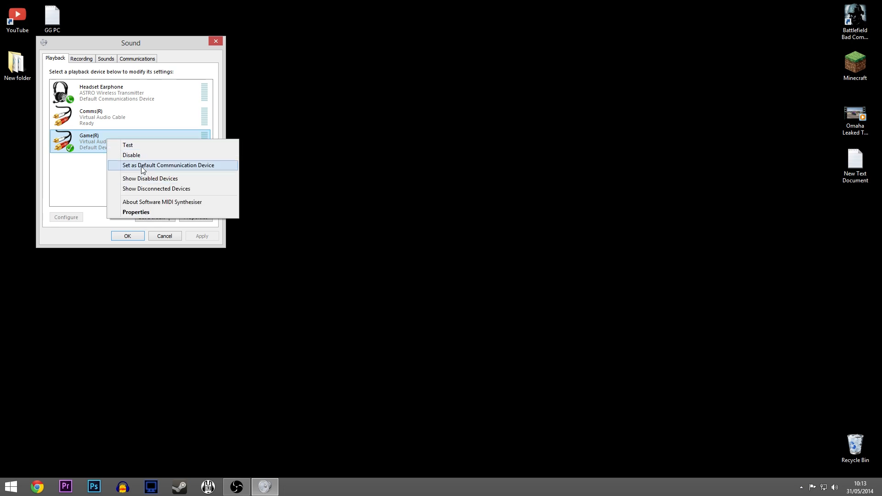
{"action": "left_click", "coordinate": [168, 165]}
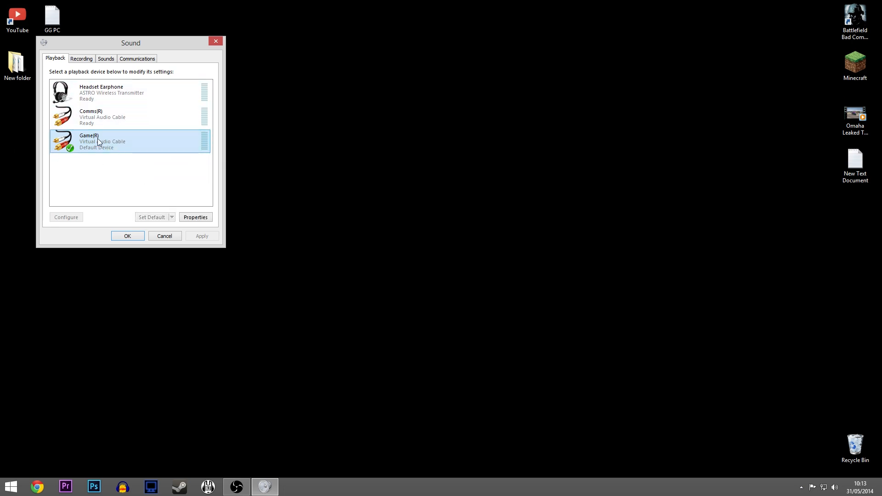
{"action": "mouse_move", "coordinate": [83, 148]}
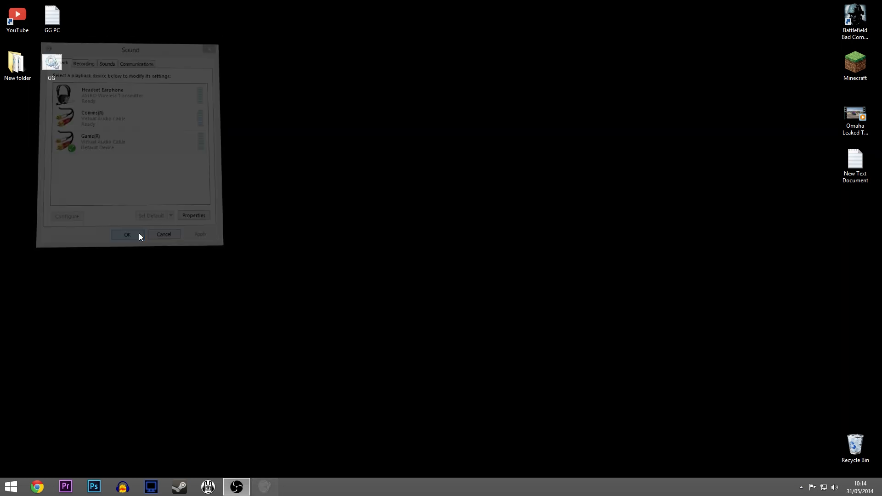
{"action": "left_click", "coordinate": [128, 235]}
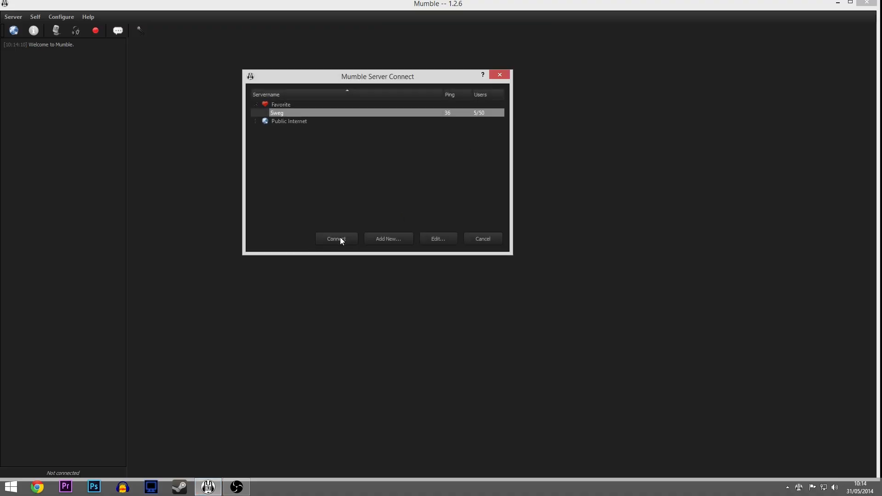
- Connect Mumble to the favourite server, join AFK, set Audio Output to Comms(R), minimise
{"action": "left_click", "coordinate": [336, 239]}
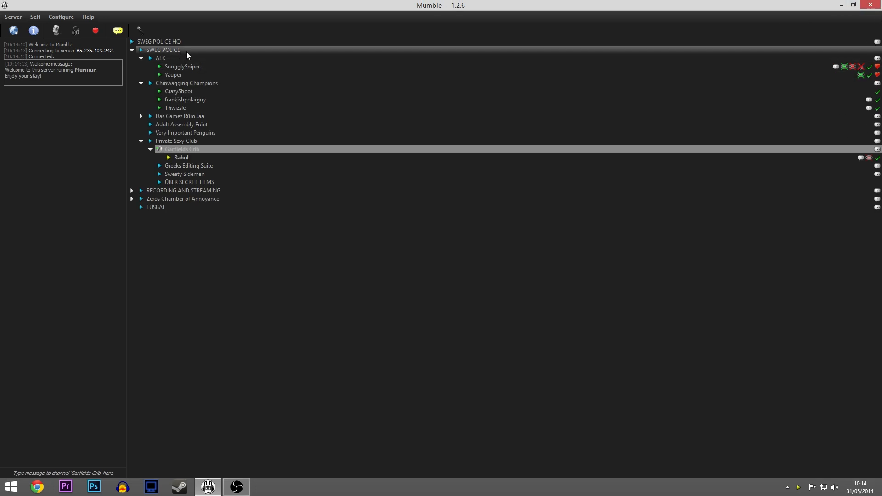
{"action": "double_click", "coordinate": [160, 58]}
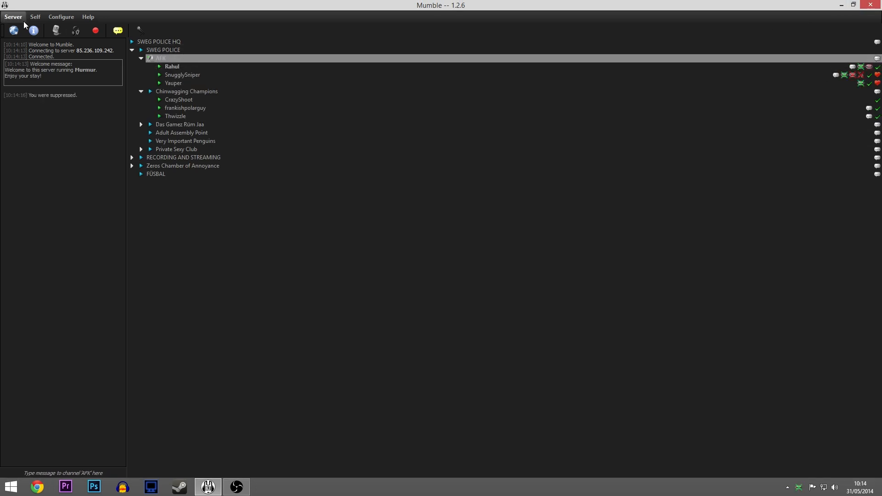
{"action": "left_click", "coordinate": [88, 17]}
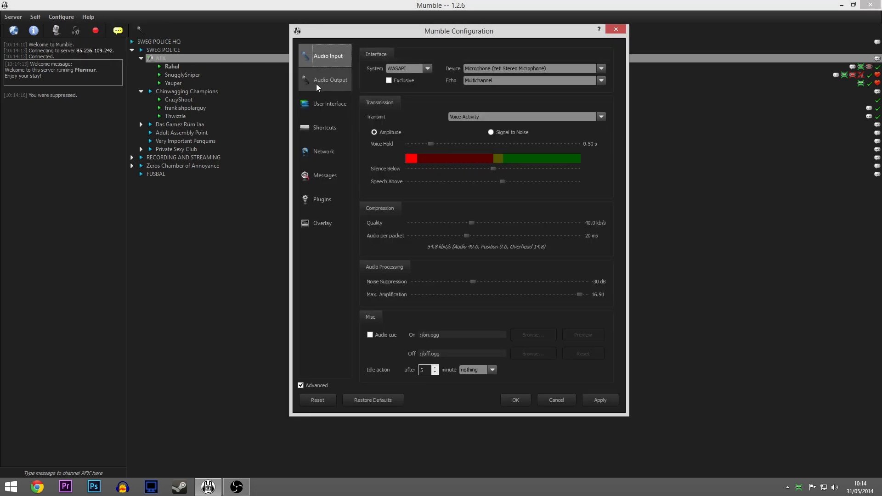
{"action": "left_click", "coordinate": [330, 79]}
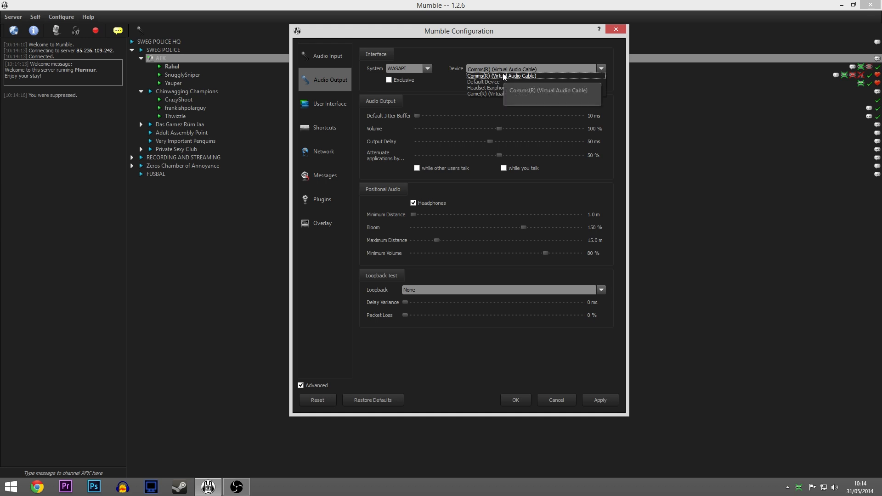
{"action": "left_click", "coordinate": [327, 56]}
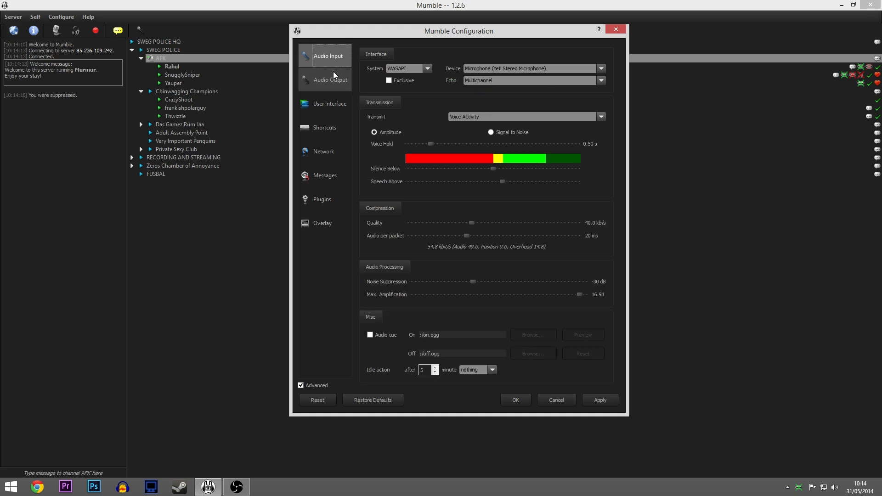
{"action": "left_click", "coordinate": [330, 79]}
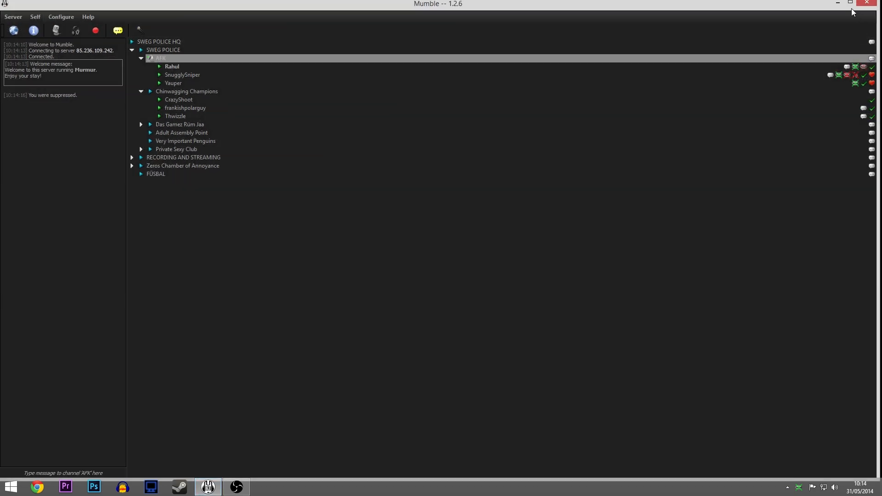
{"action": "left_click", "coordinate": [867, 3]}
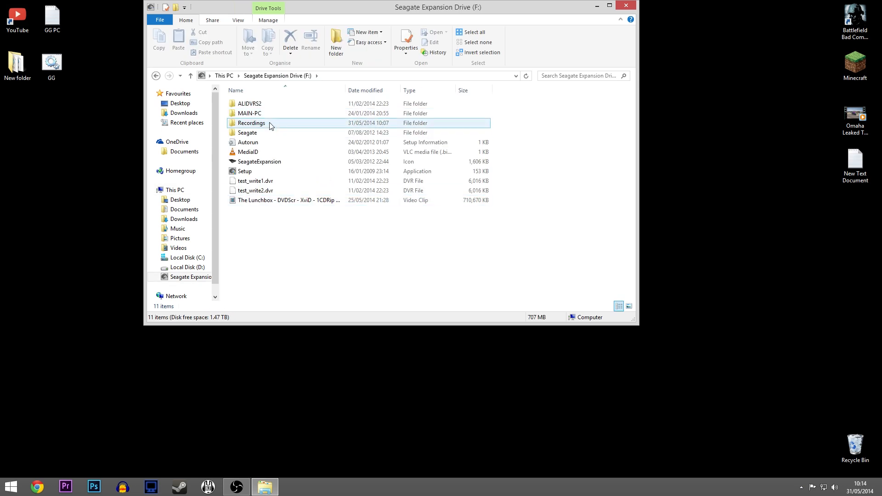
- Open the Recordings folder on the Seagate drive and inspect the video recording
{"action": "double_click", "coordinate": [251, 122]}
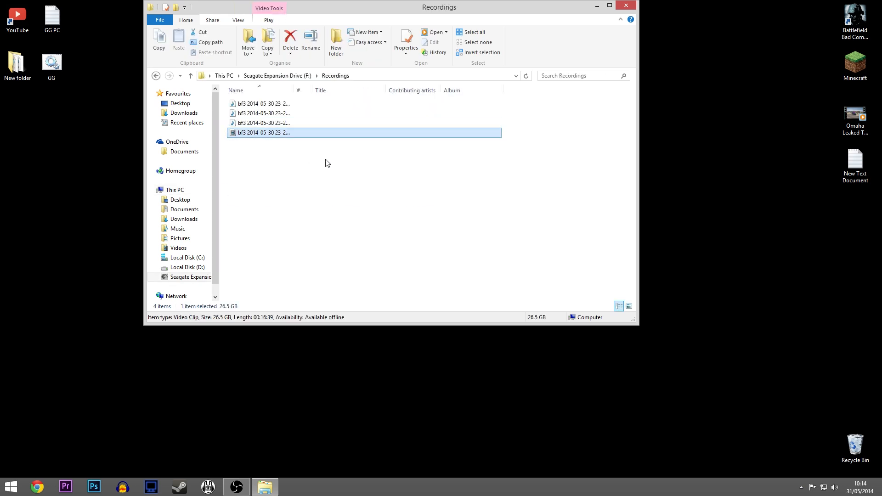
{"action": "left_click", "coordinate": [629, 306]}
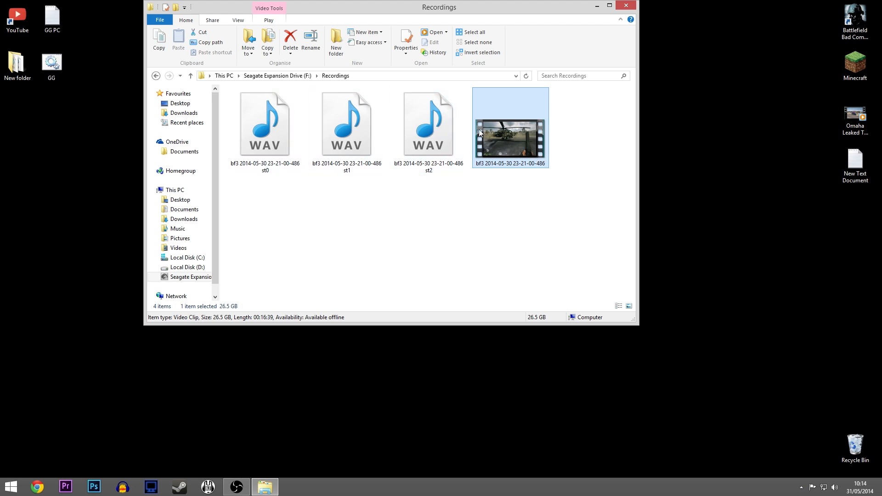
{"action": "right_click", "coordinate": [509, 127]}
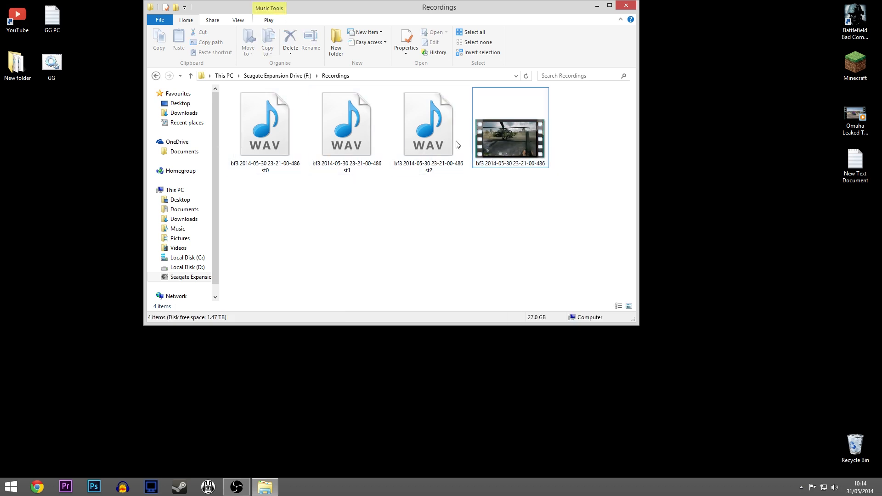
- Play the st0 and st2 WAV tracks, then close the player and Explorer
{"action": "left_click", "coordinate": [265, 122]}
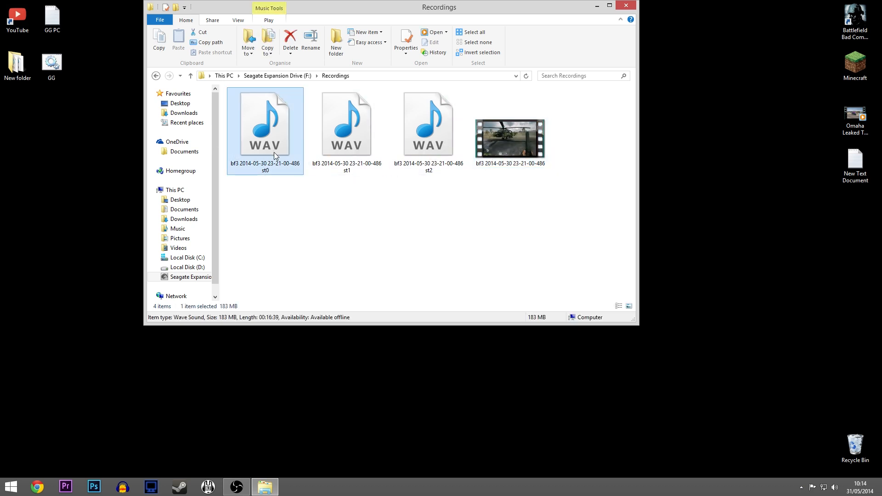
{"action": "double_click", "coordinate": [264, 122]}
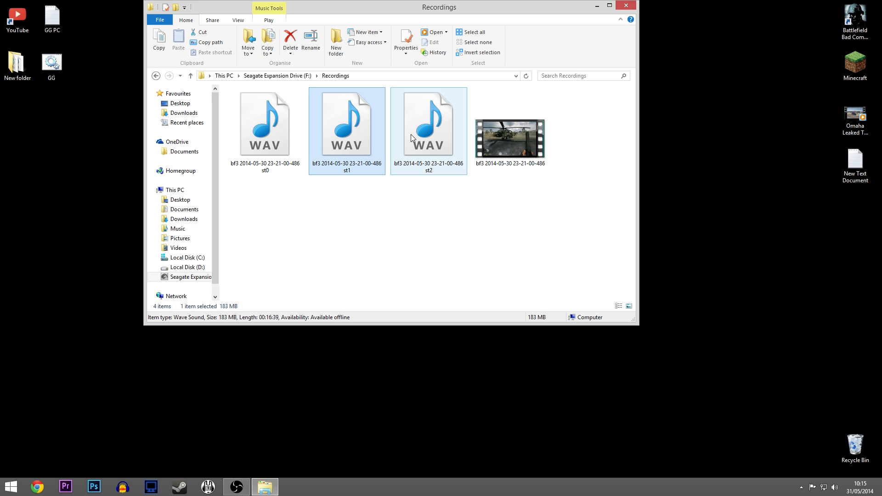
{"action": "double_click", "coordinate": [428, 121]}
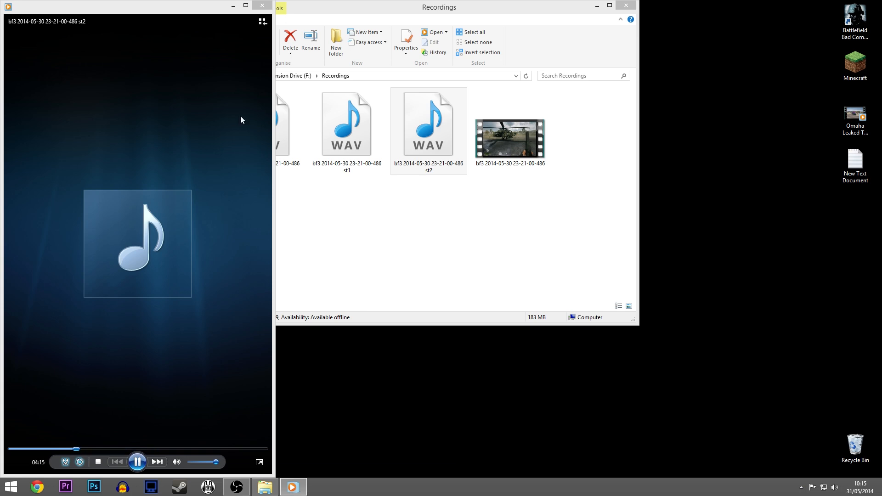
{"action": "left_click", "coordinate": [427, 123]}
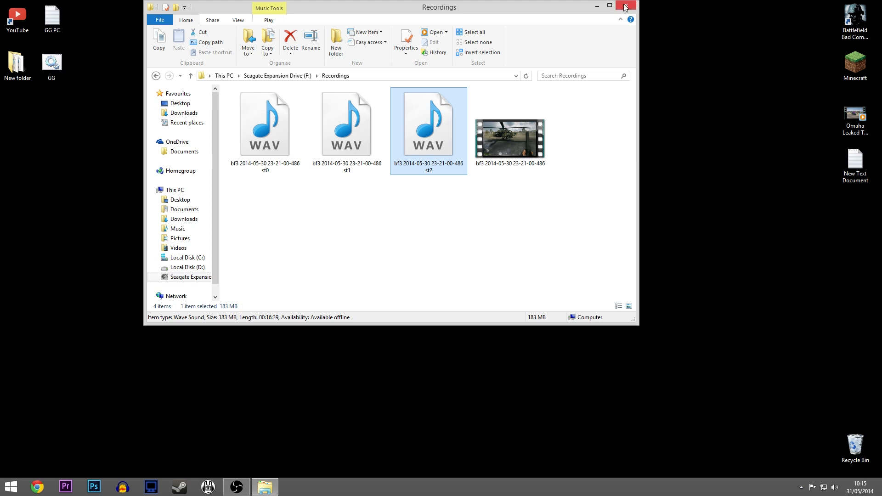
{"action": "left_click", "coordinate": [624, 6]}
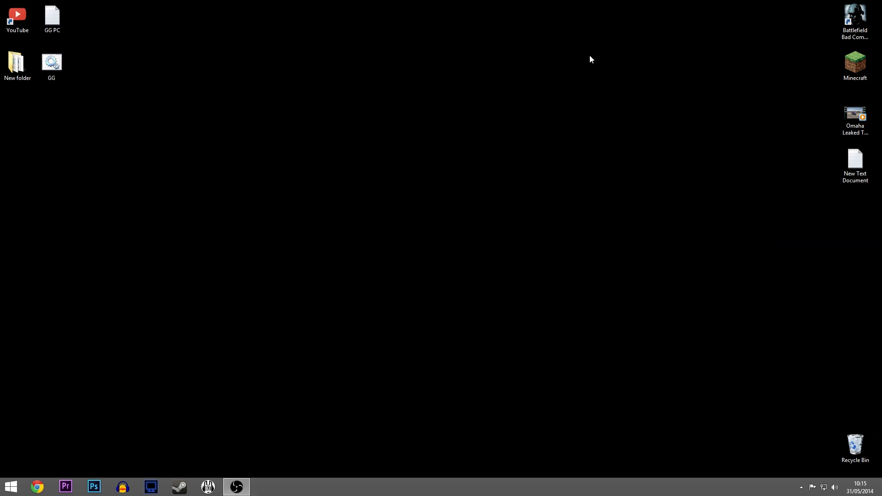
{"action": "mouse_move", "coordinate": [323, 241]}
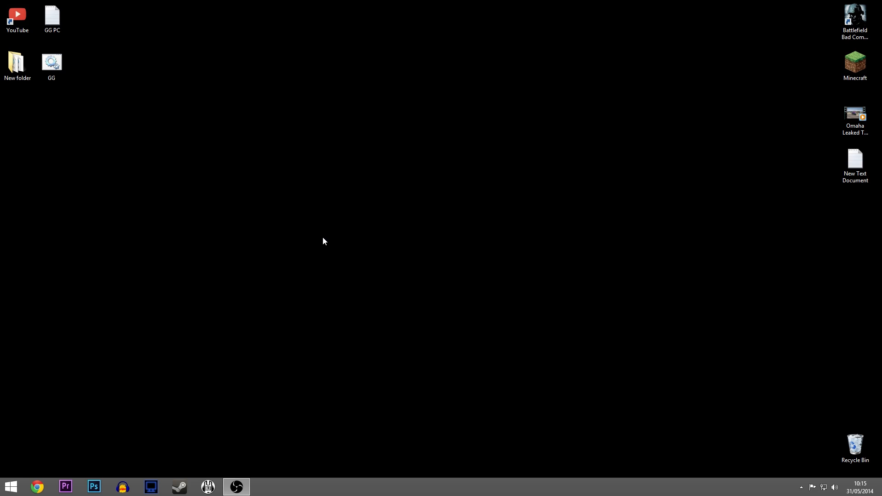
{"action": "mouse_move", "coordinate": [236, 487]}
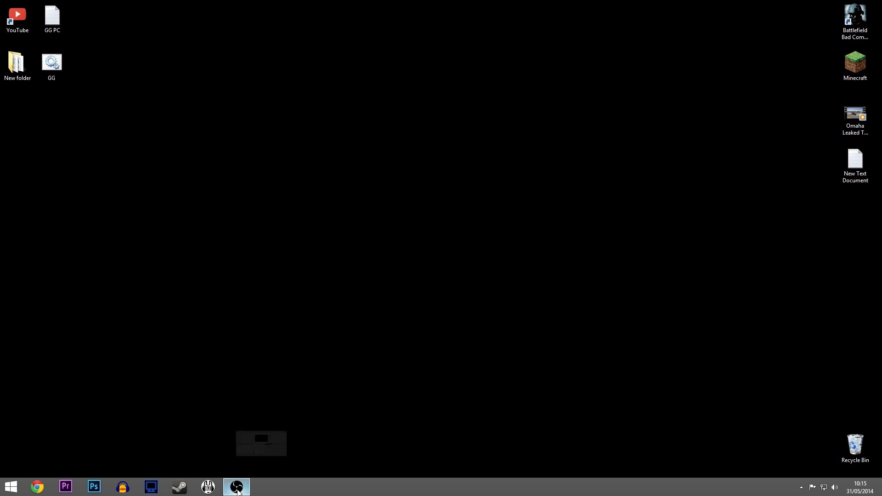
- Restore the OBS window from the taskbar, showing the active recording at 0:06:05
{"action": "left_click", "coordinate": [236, 486]}
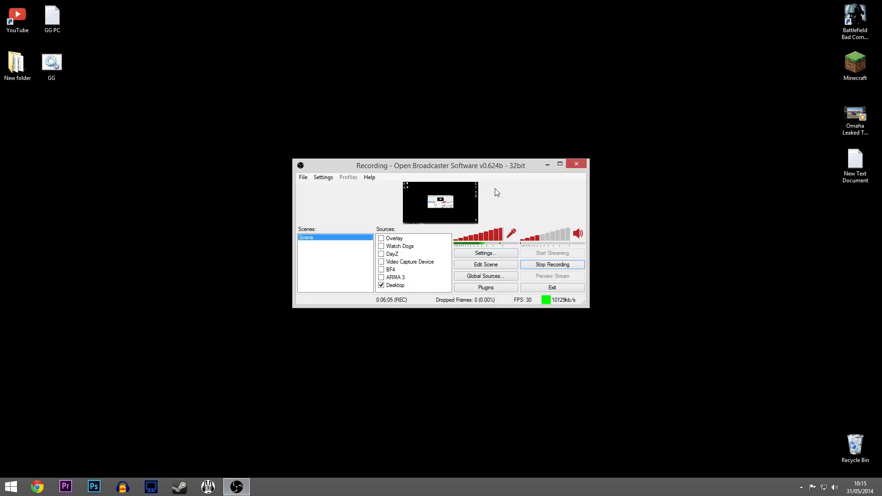
{"action": "mouse_move", "coordinate": [493, 182]}
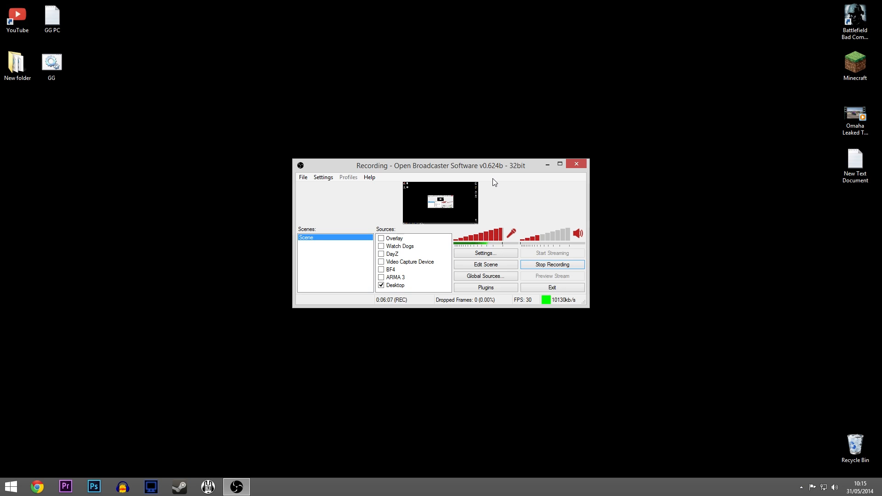
{"action": "mouse_move", "coordinate": [489, 178]}
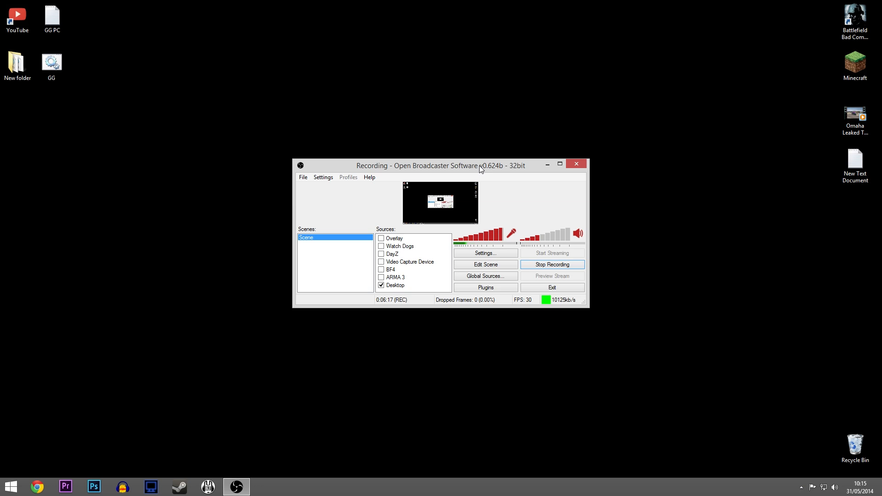
{"action": "mouse_move", "coordinate": [518, 201]}
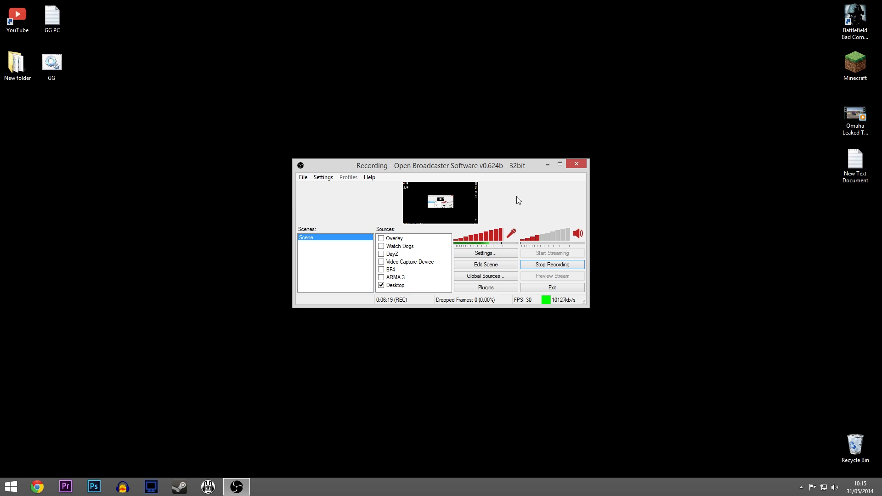